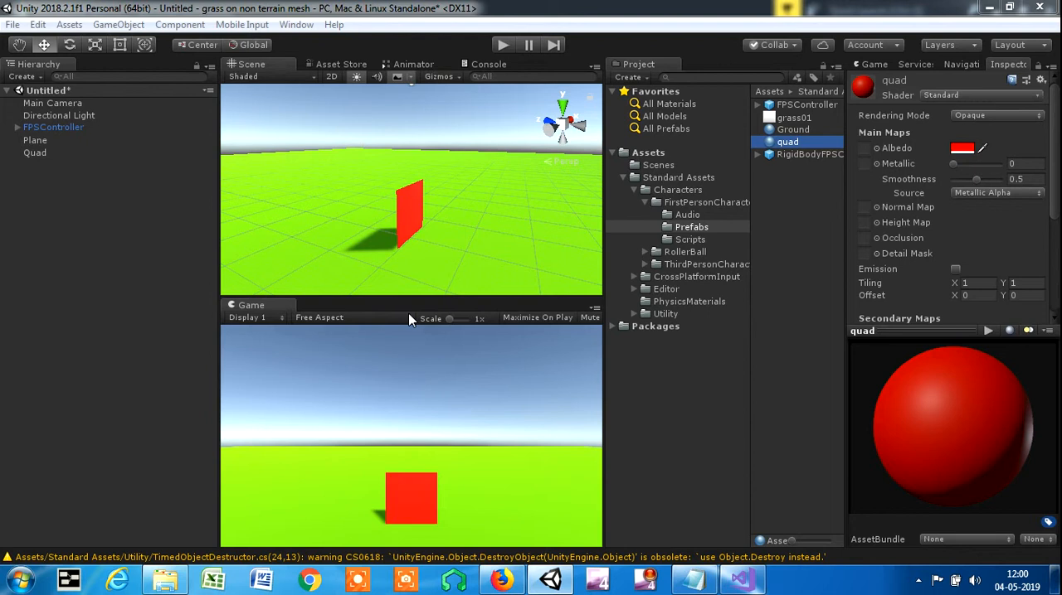
mouse_move(479, 230)
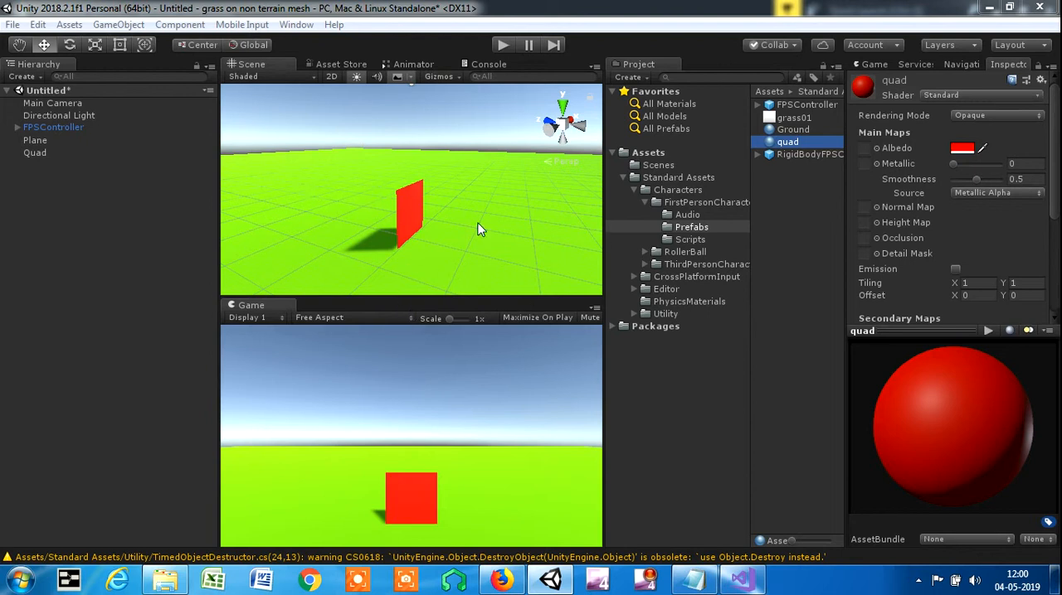
Step: Select the red Quad so the Inspector shows its Transform, Mesh Renderer and Mesh Collider
click(34, 152)
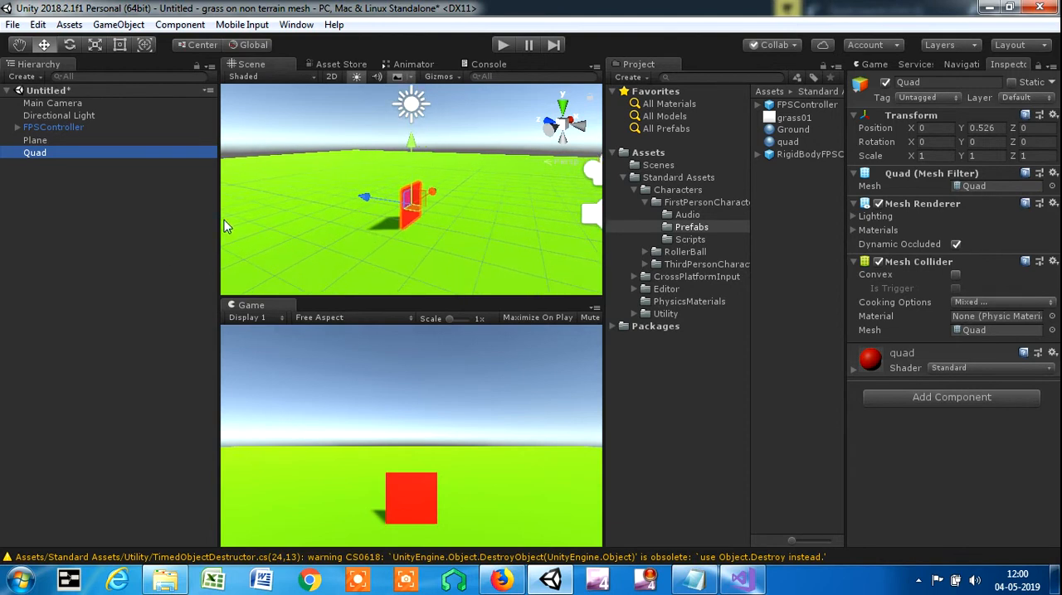
mouse_move(125, 180)
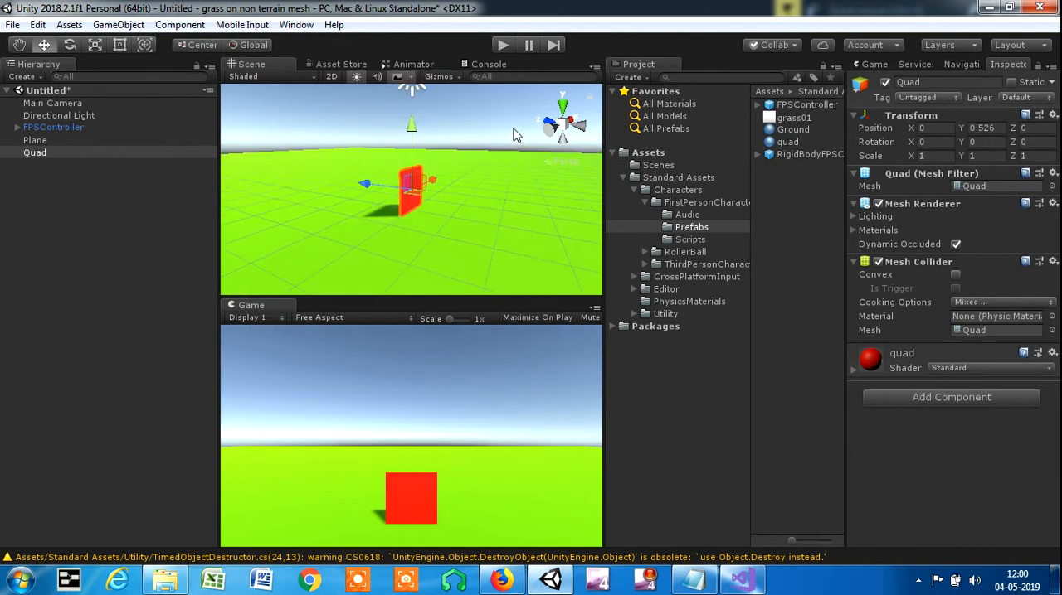
mouse_move(537, 319)
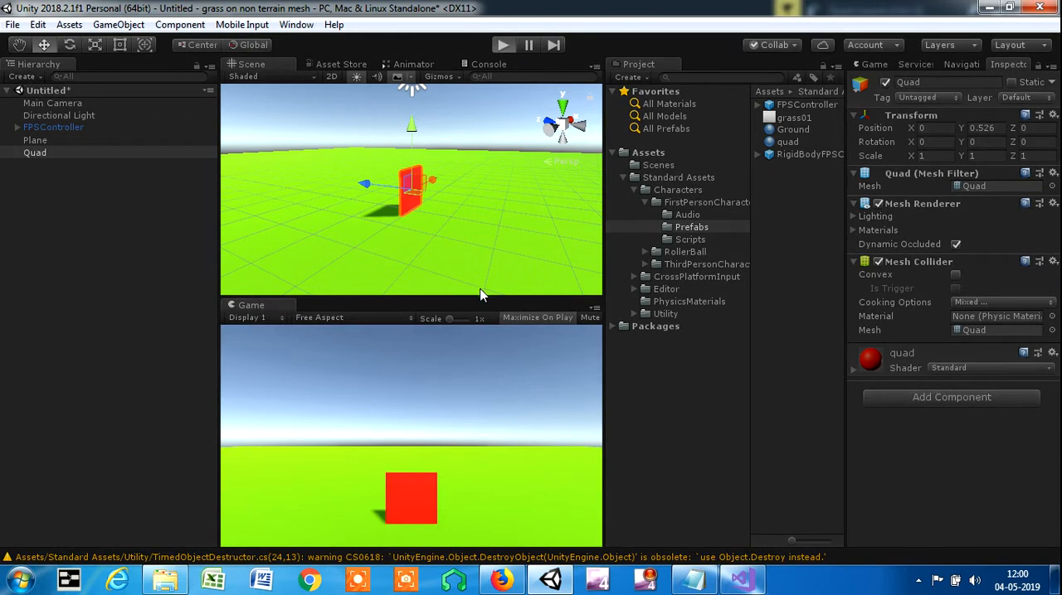
mouse_move(478, 358)
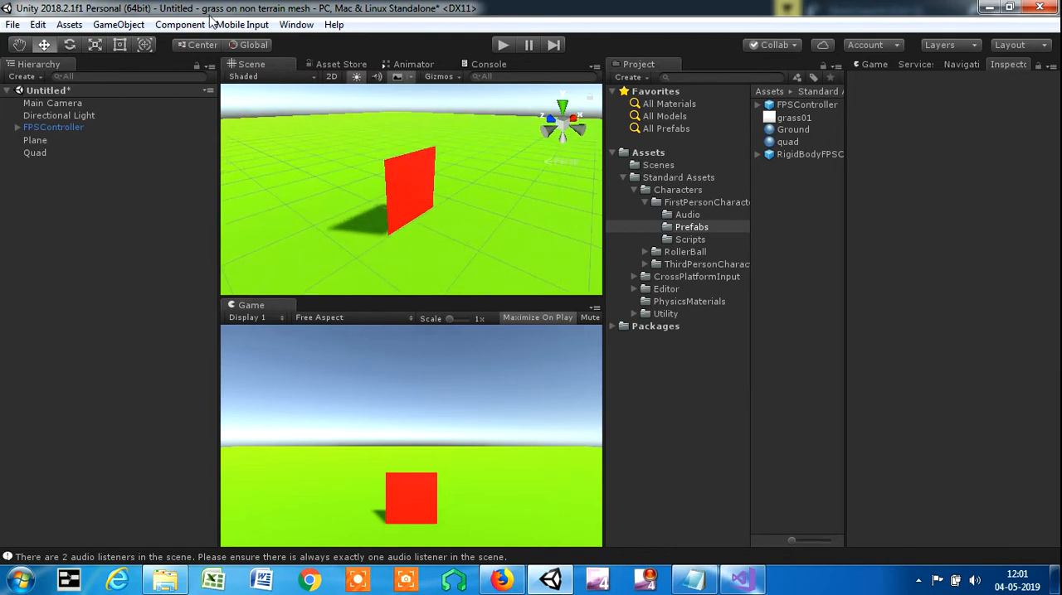
mouse_move(554, 244)
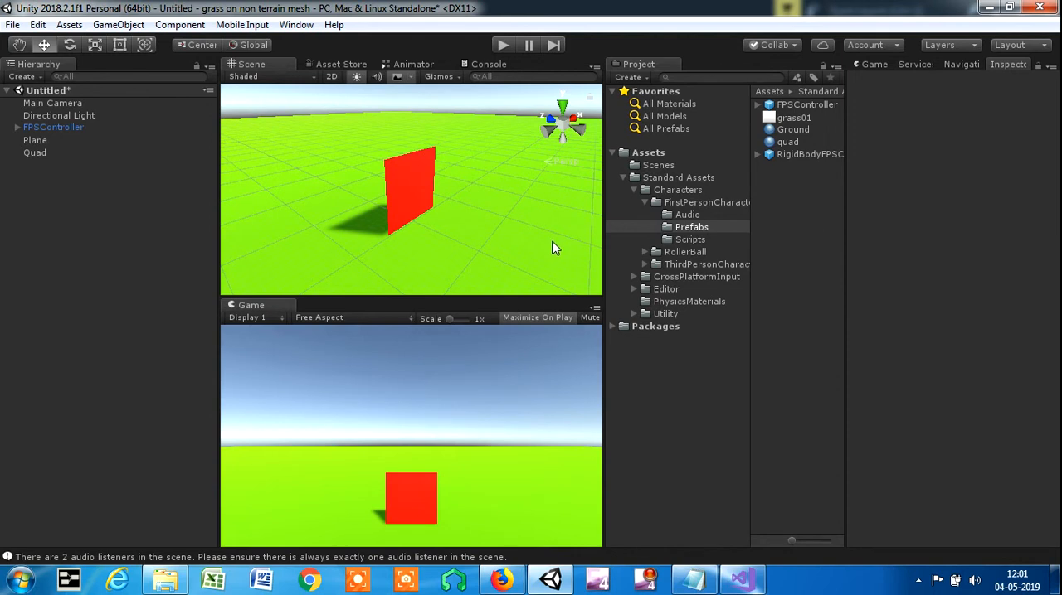
mouse_move(279, 259)
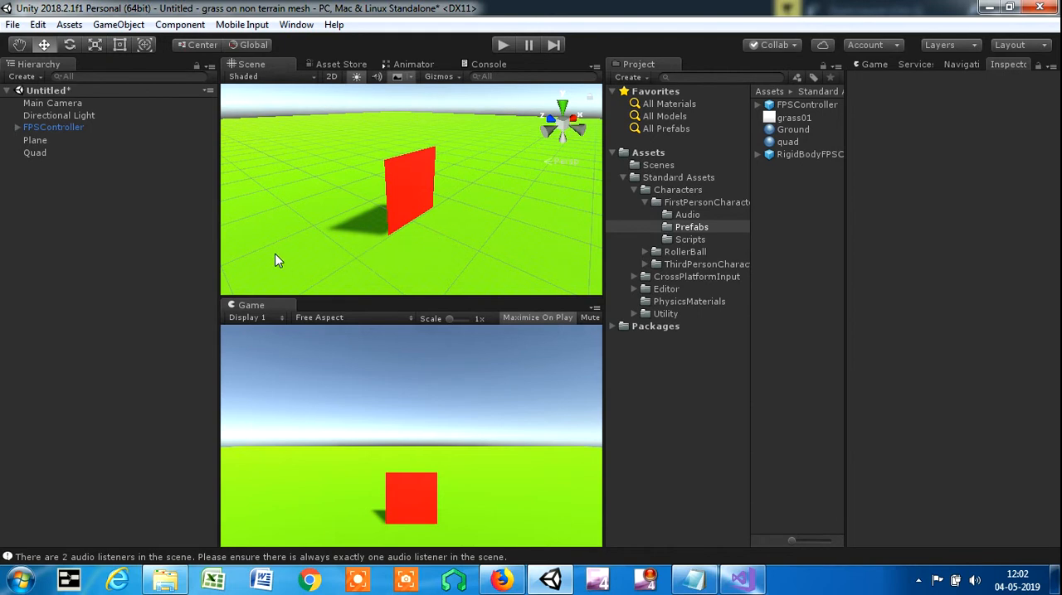
Step: Add a new BillboardBehaviour script component to the Quad and select the script asset
click(34, 153)
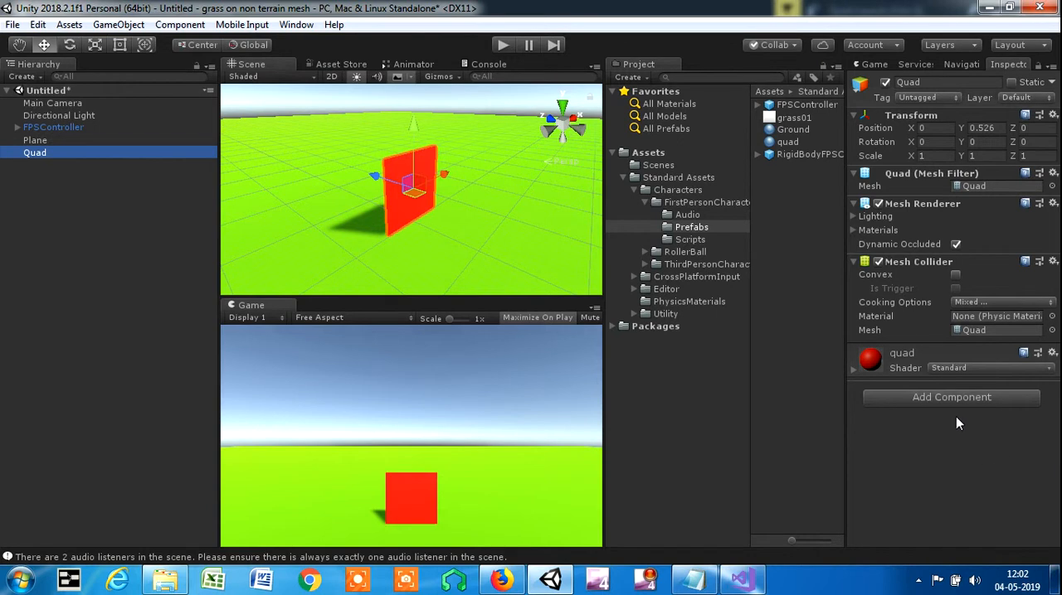
mouse_move(962, 398)
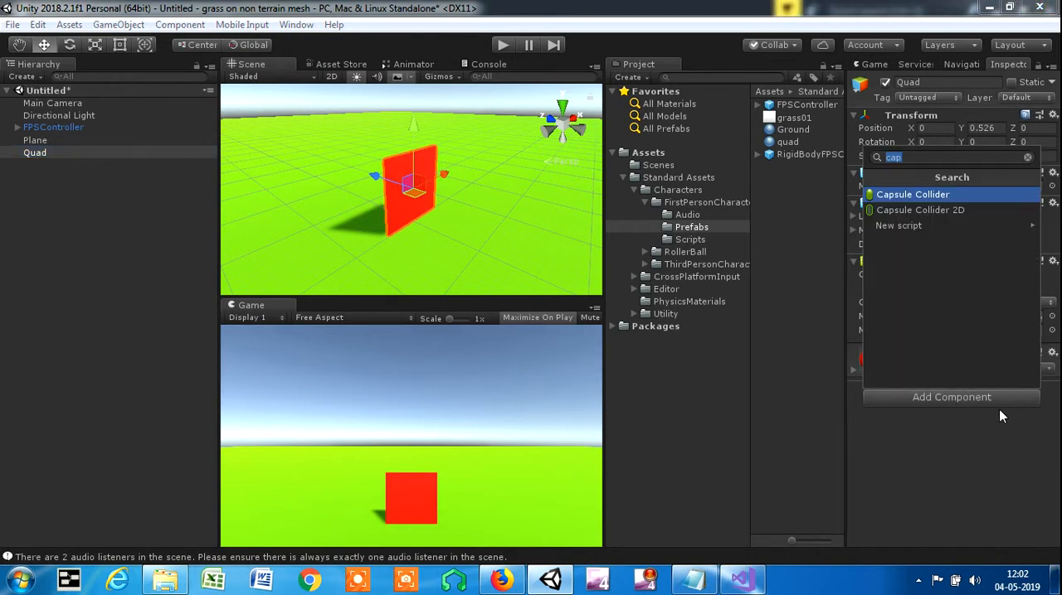
text(Billboard)
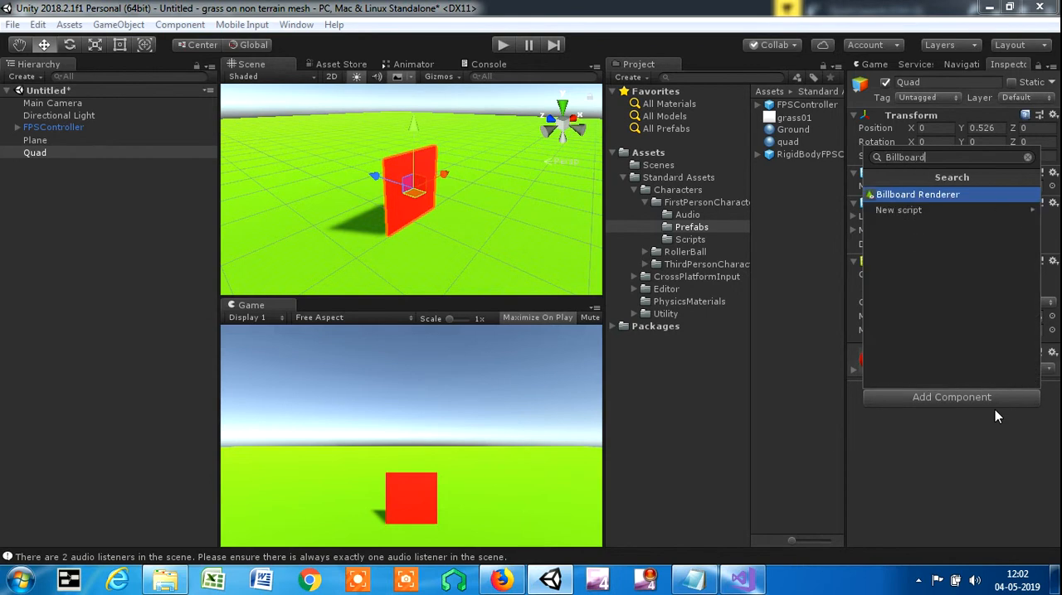
text(Behaviou)
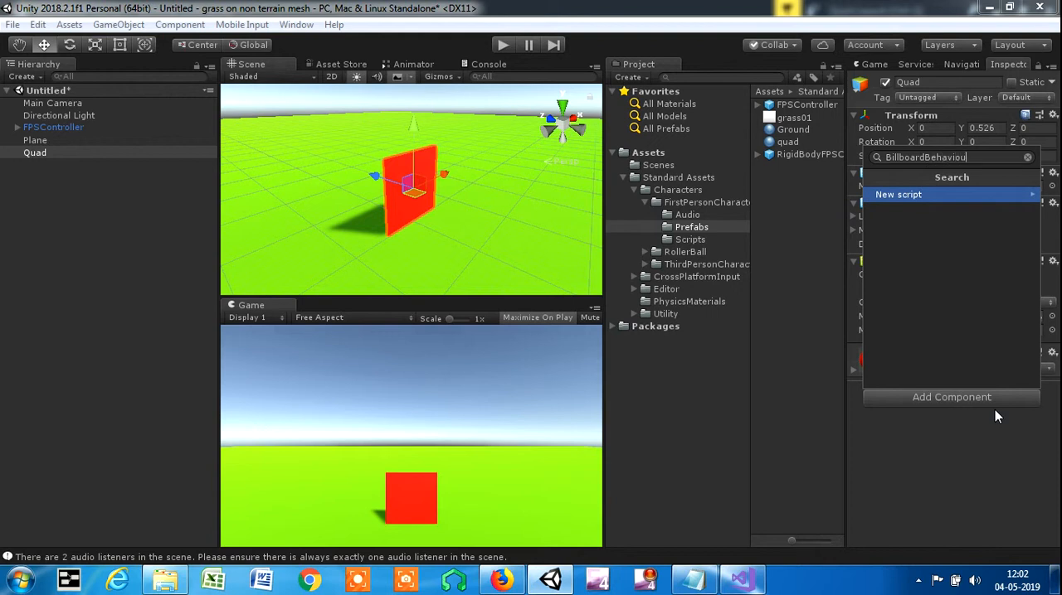
mouse_move(1003, 206)
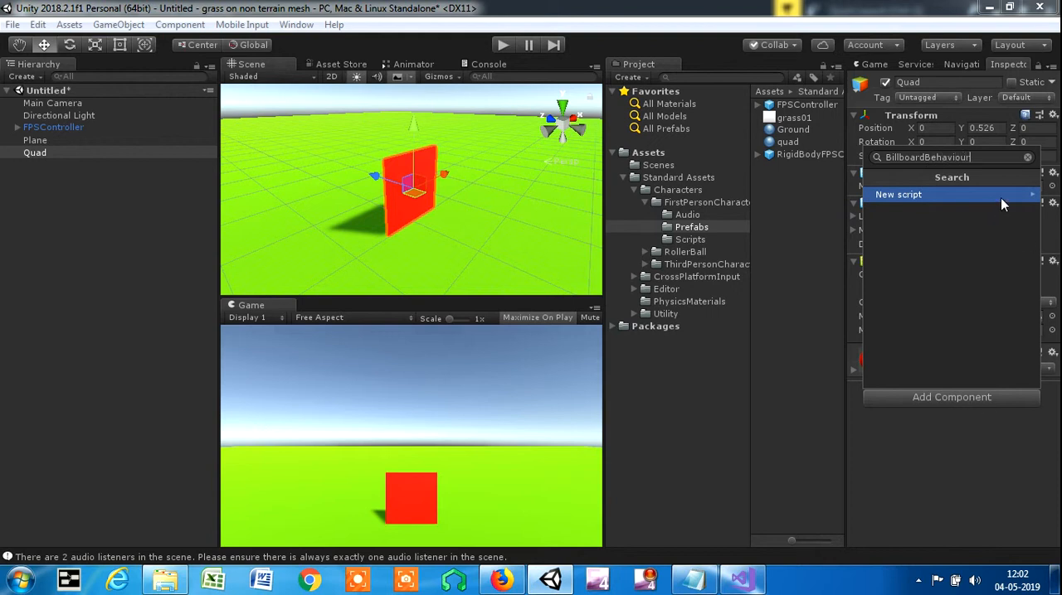
click(899, 194)
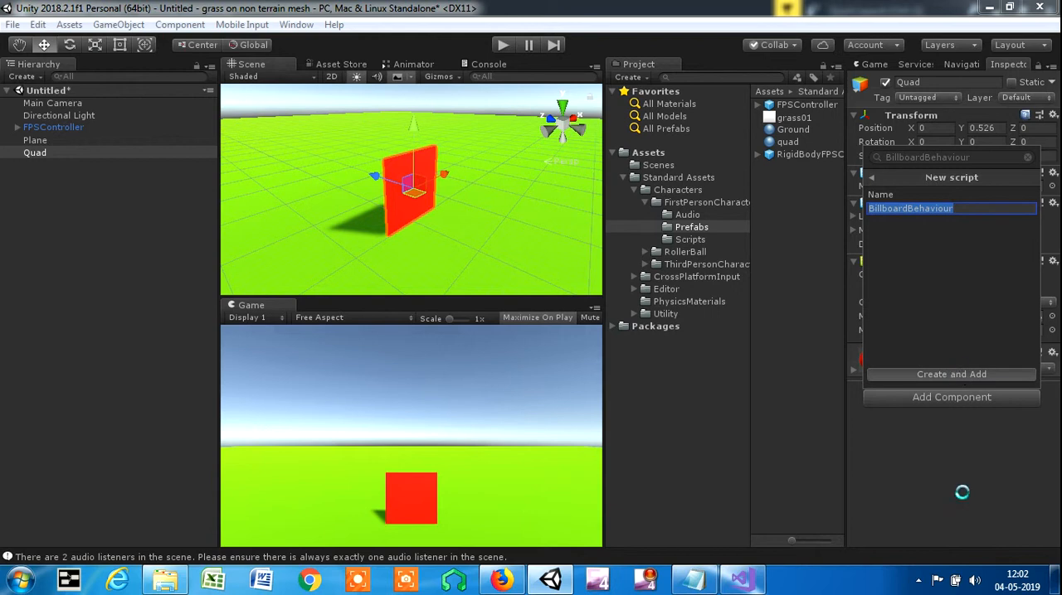
click(952, 373)
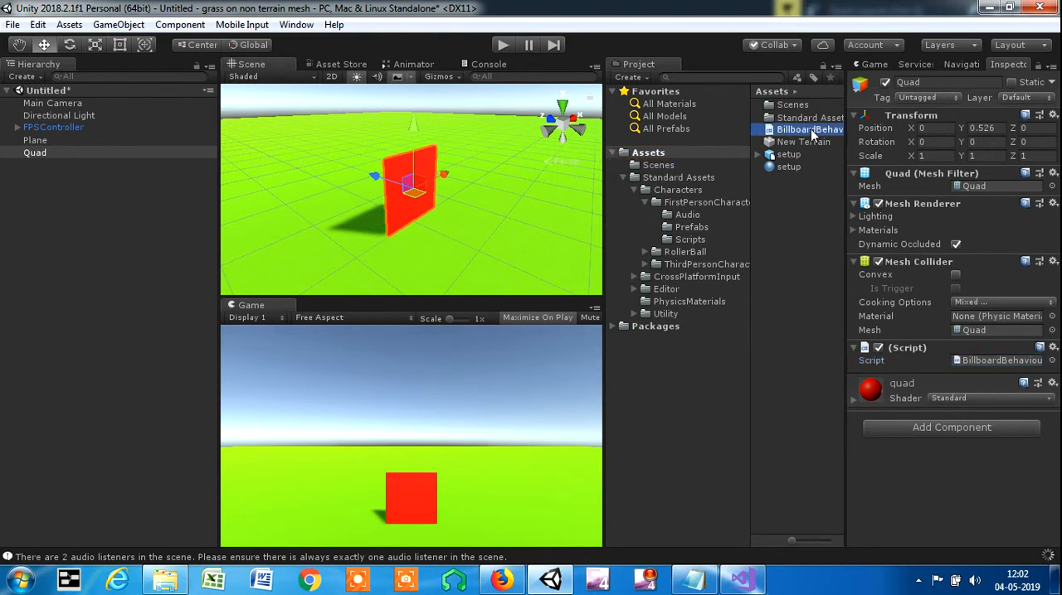
click(810, 129)
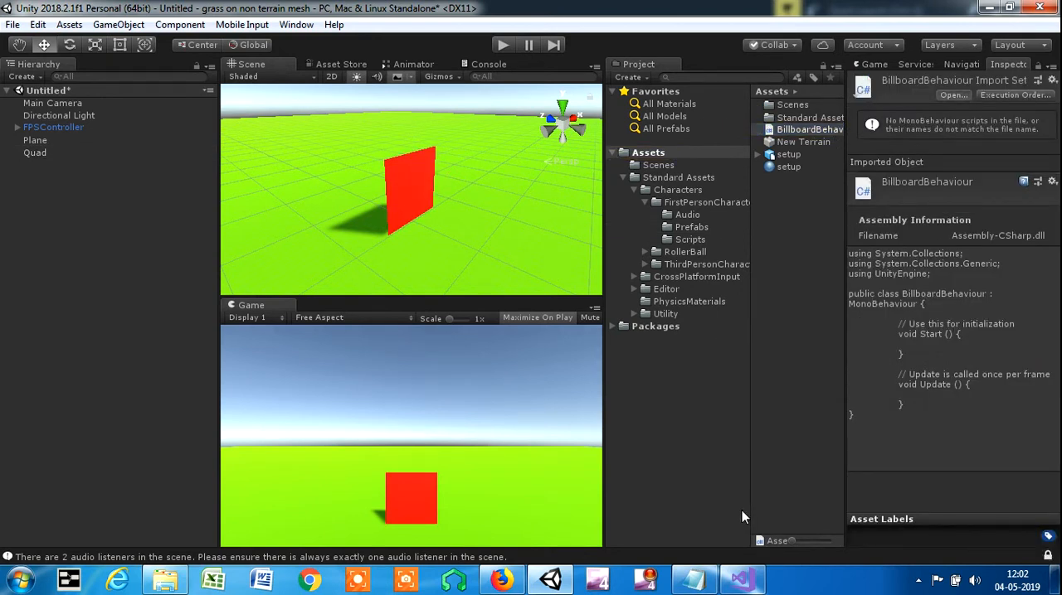
Step: Open BillboardBehaviour.cs and in Update write var fwd = Camera.main.transform.forward;
click(550, 579)
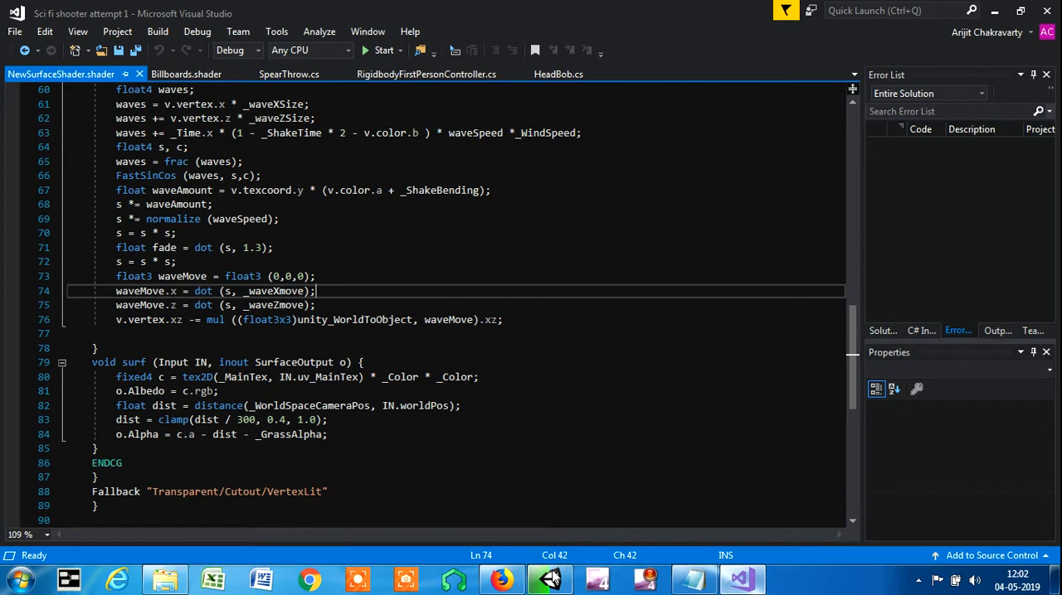
mouse_move(550, 578)
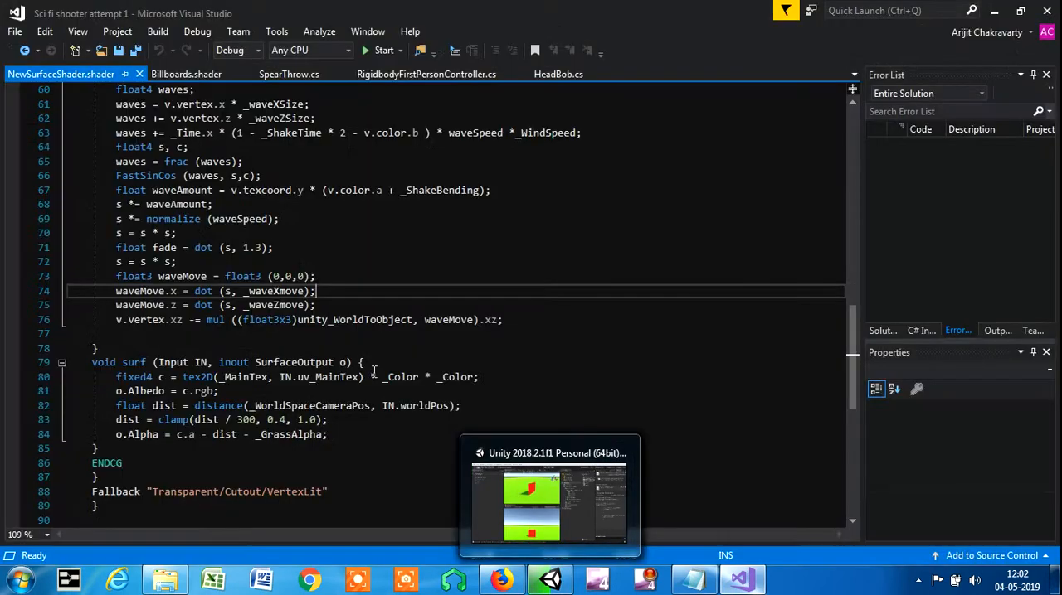
click(549, 579)
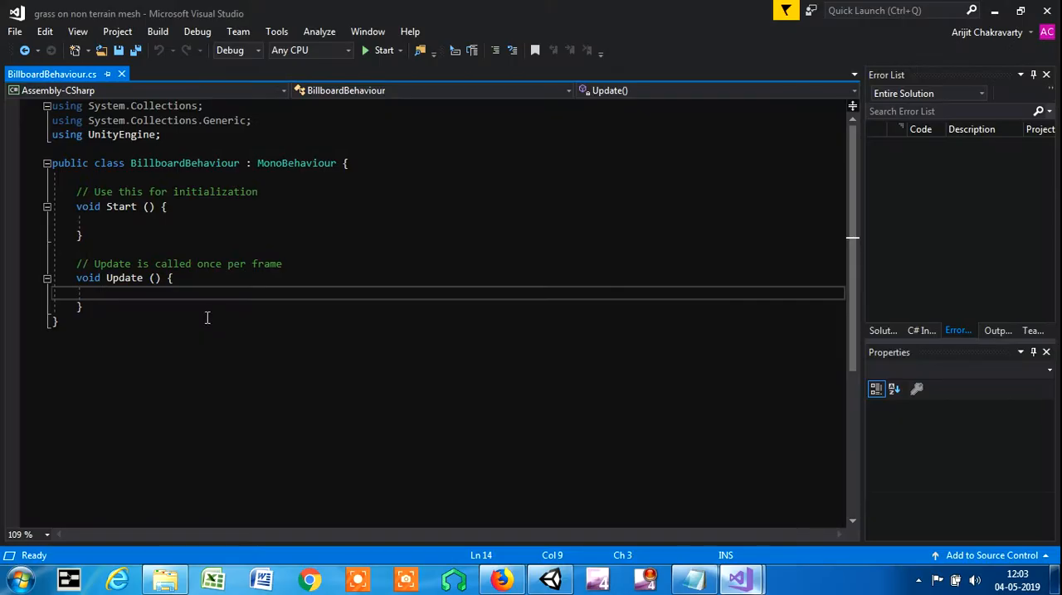
mouse_move(116, 335)
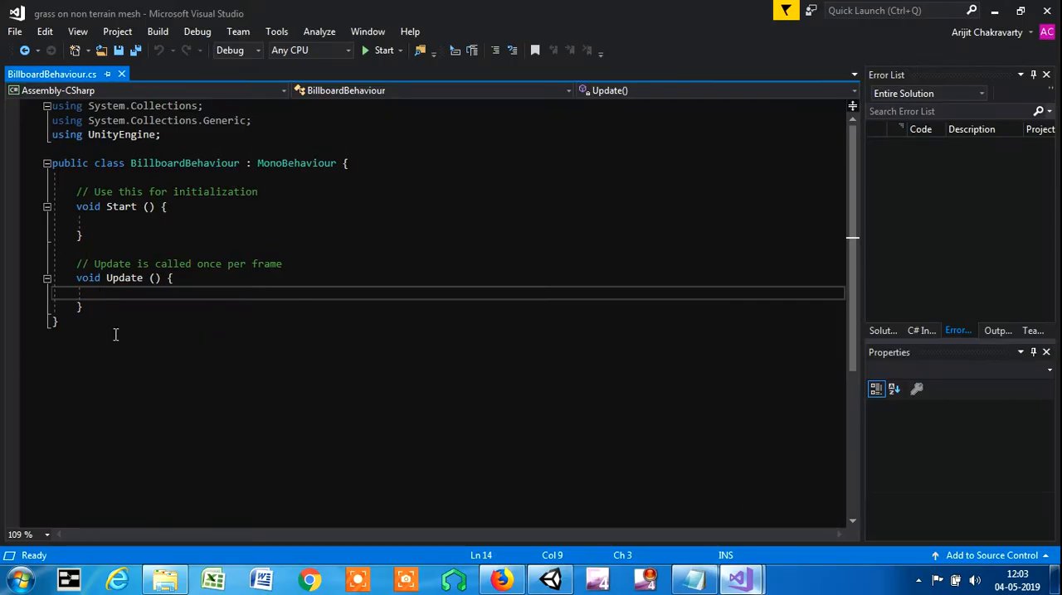
text(var)
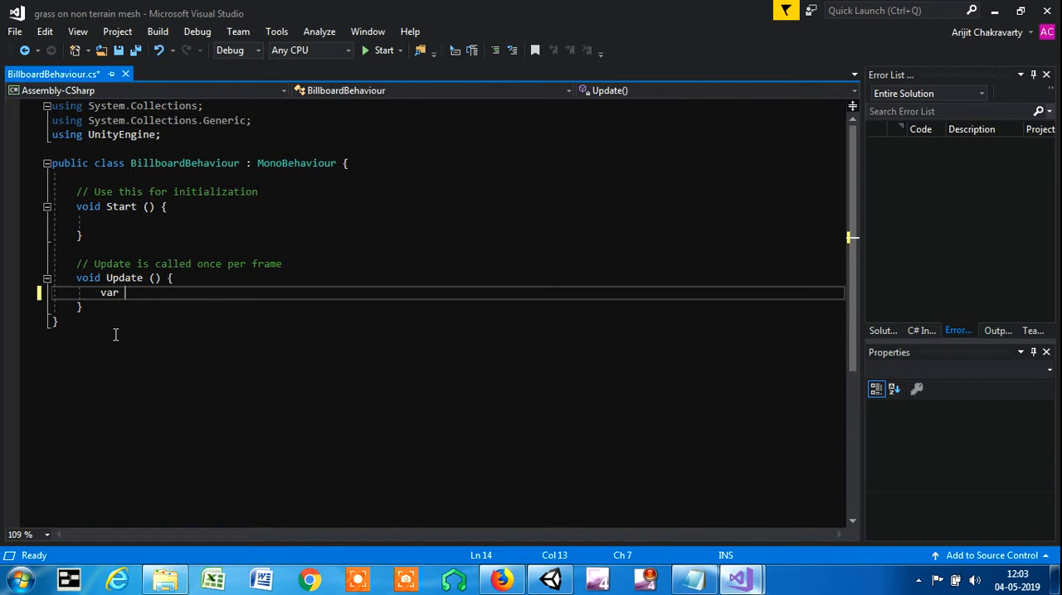
text(fwd)
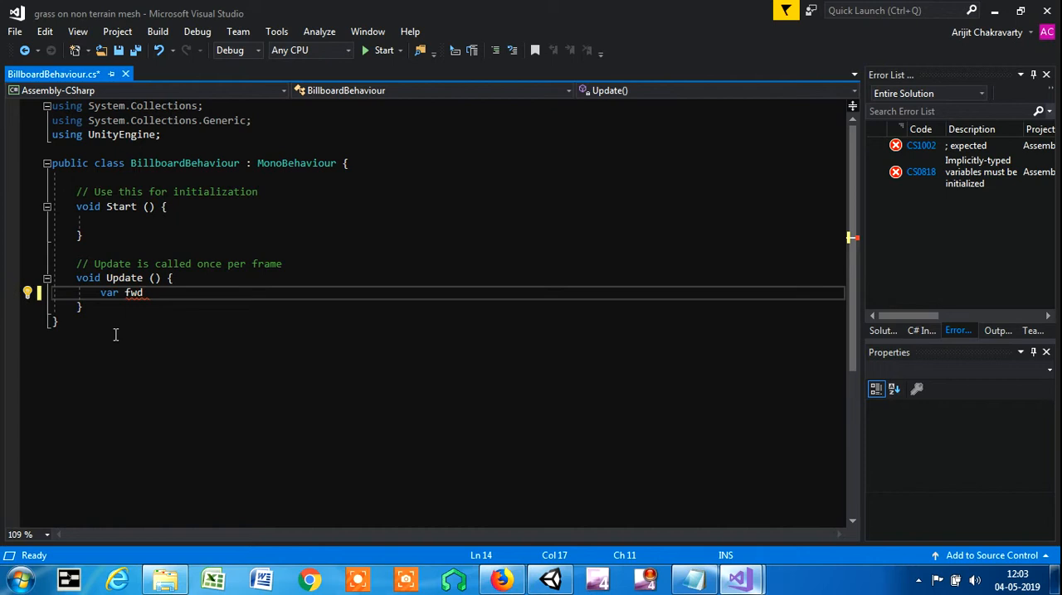
text(= Camera.main)
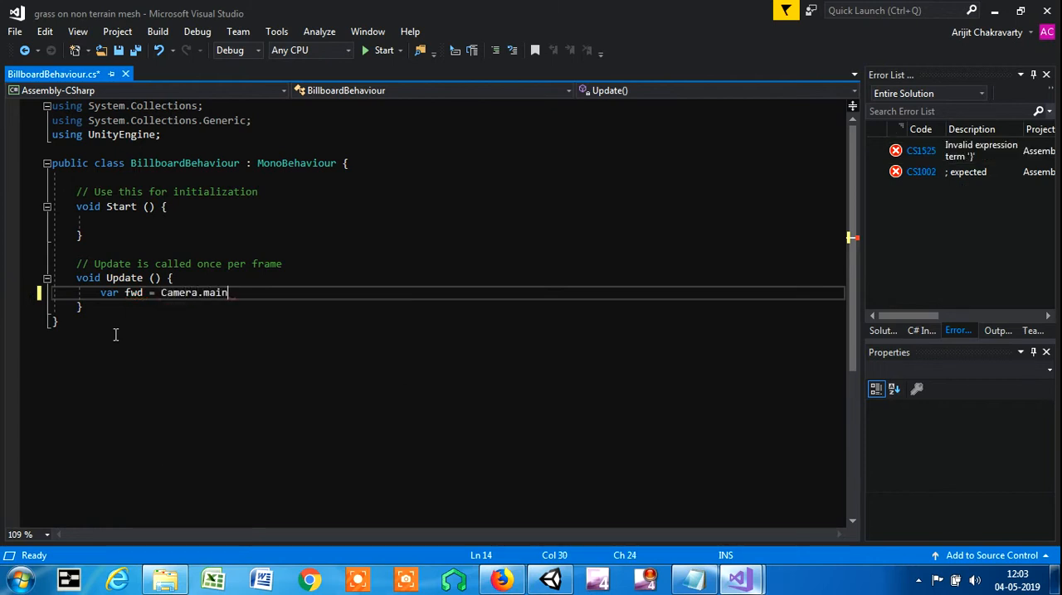
text(.)
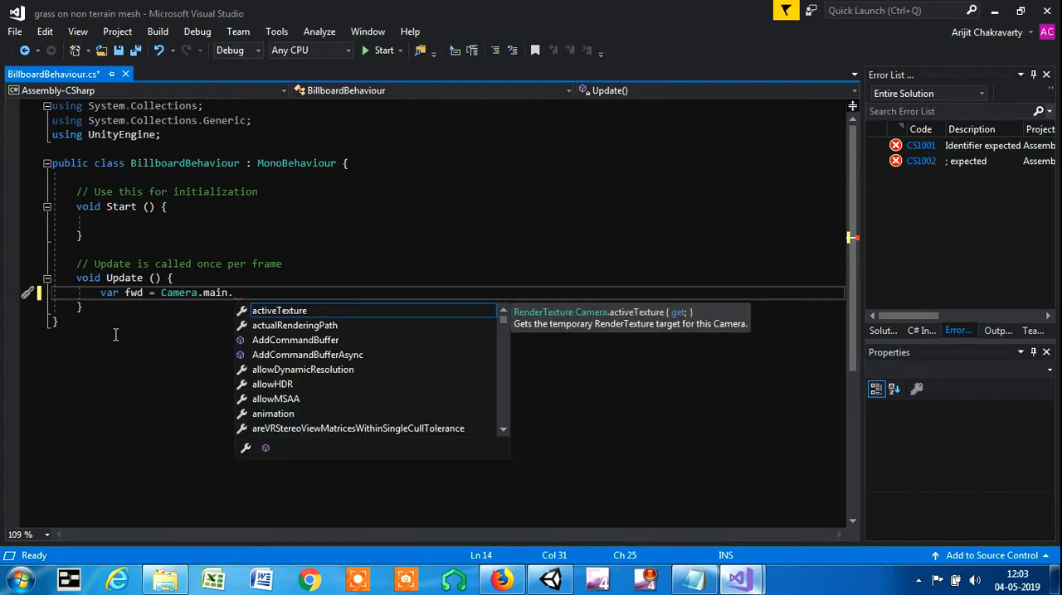
text(transform.)
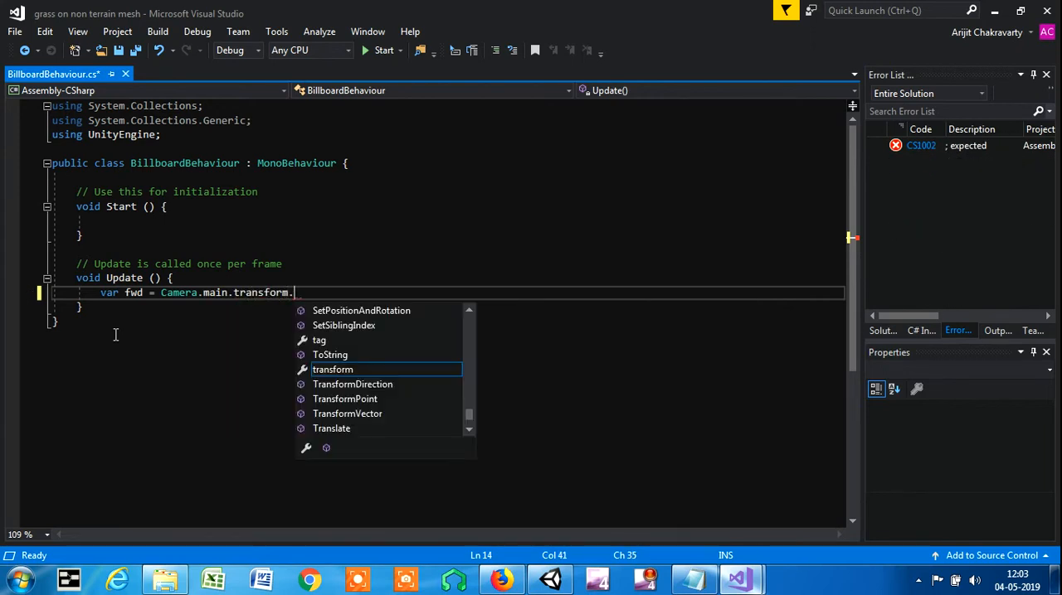
text(forward;)
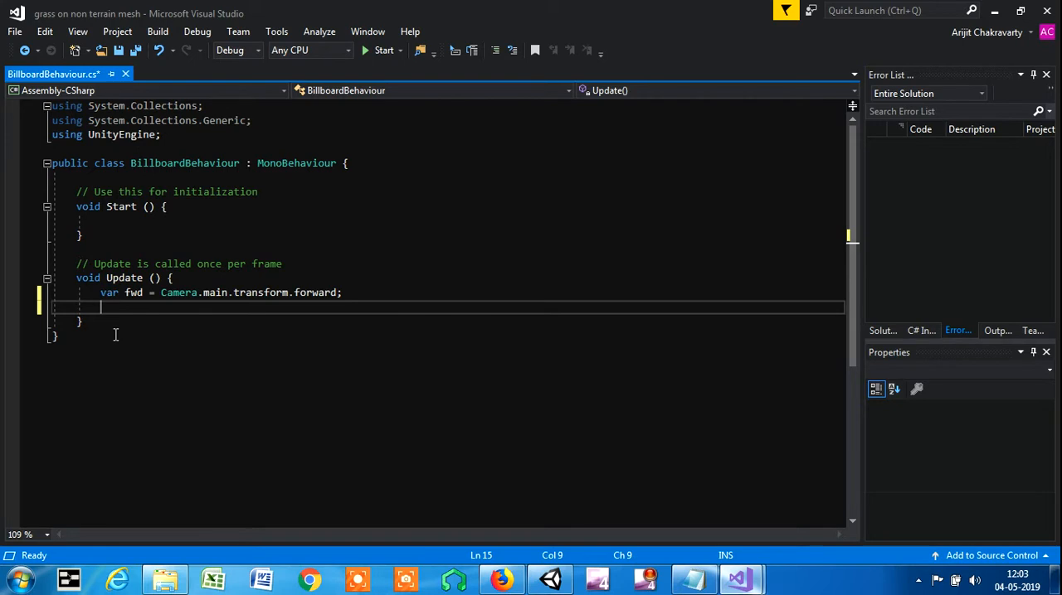
Step: Add fwd.y = 0; to flatten the camera forward direction
text(fwd)
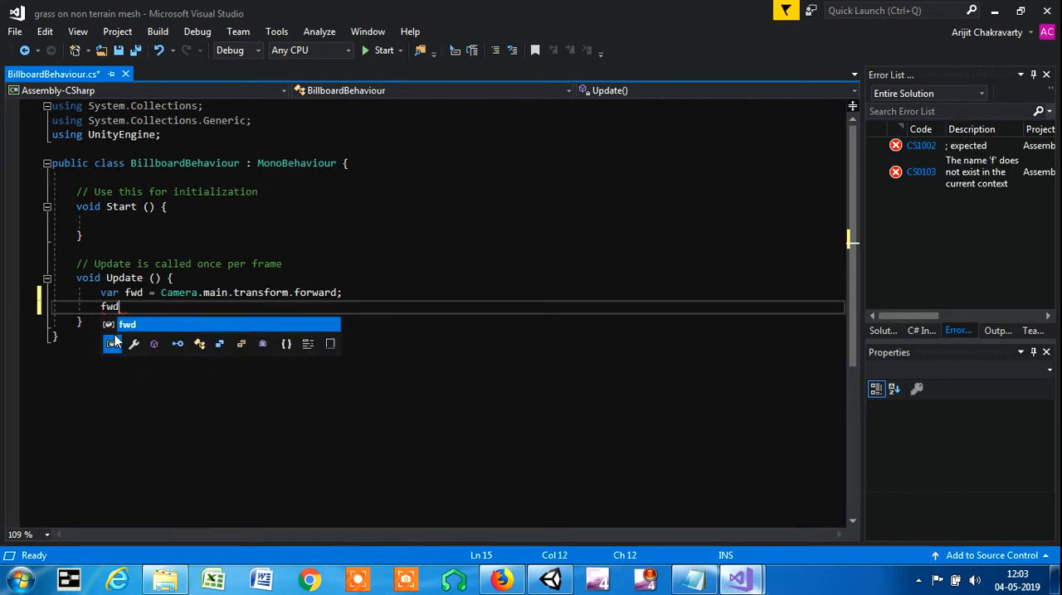
text(.)
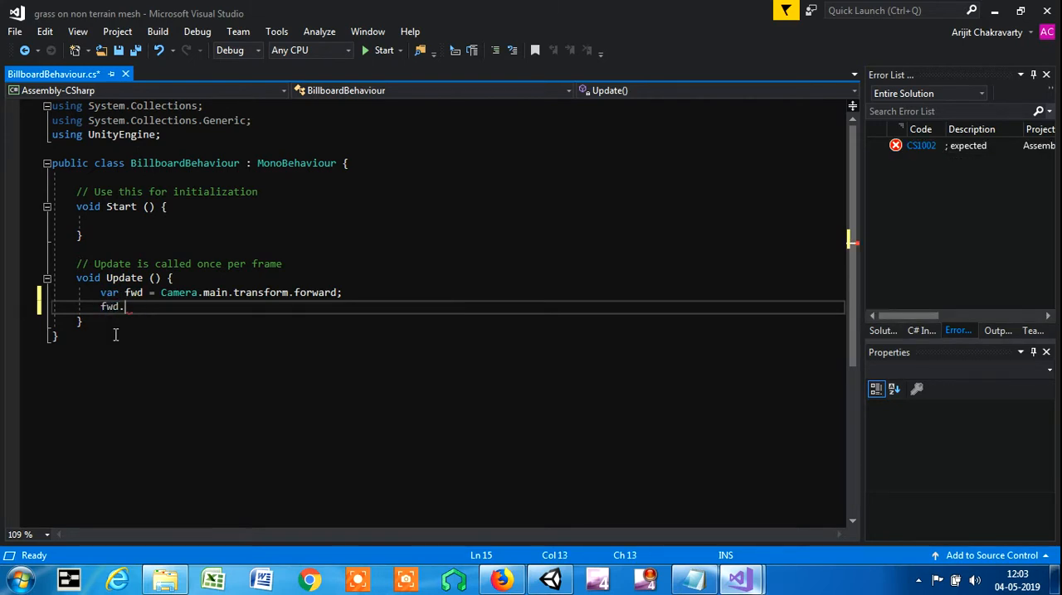
text(y =)
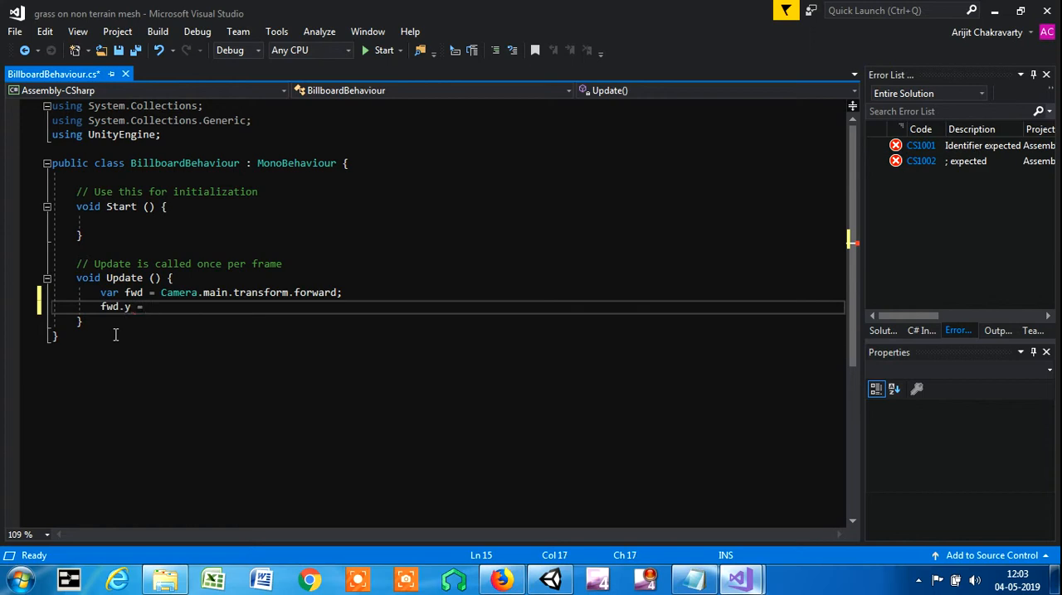
text(0;)
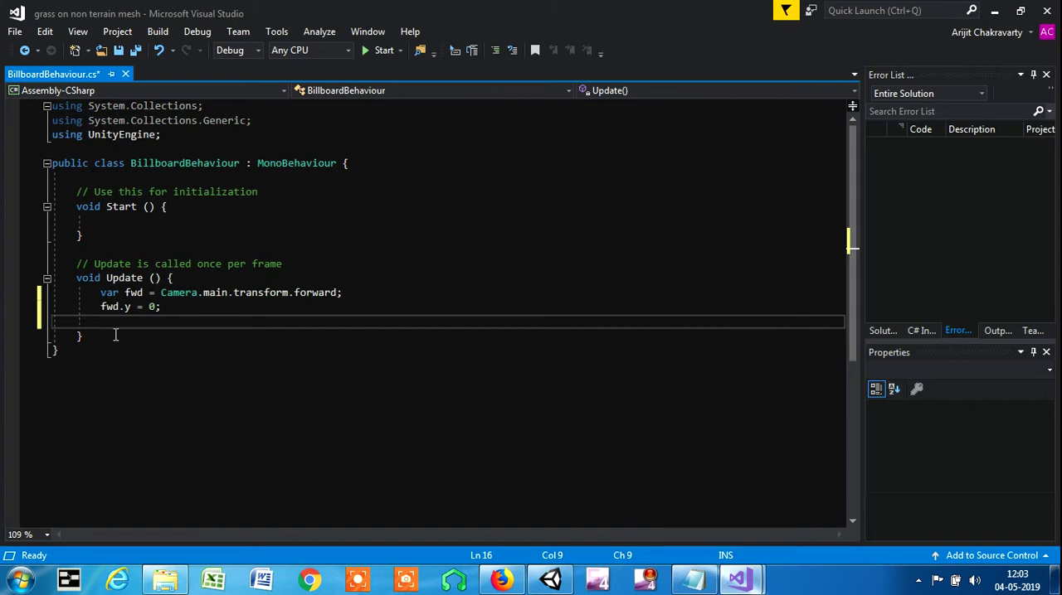
Step: Add transform.rotation = Quaternion.LookRotation(fwd); to Update and save BillboardBehaviour.cs
text(transform)
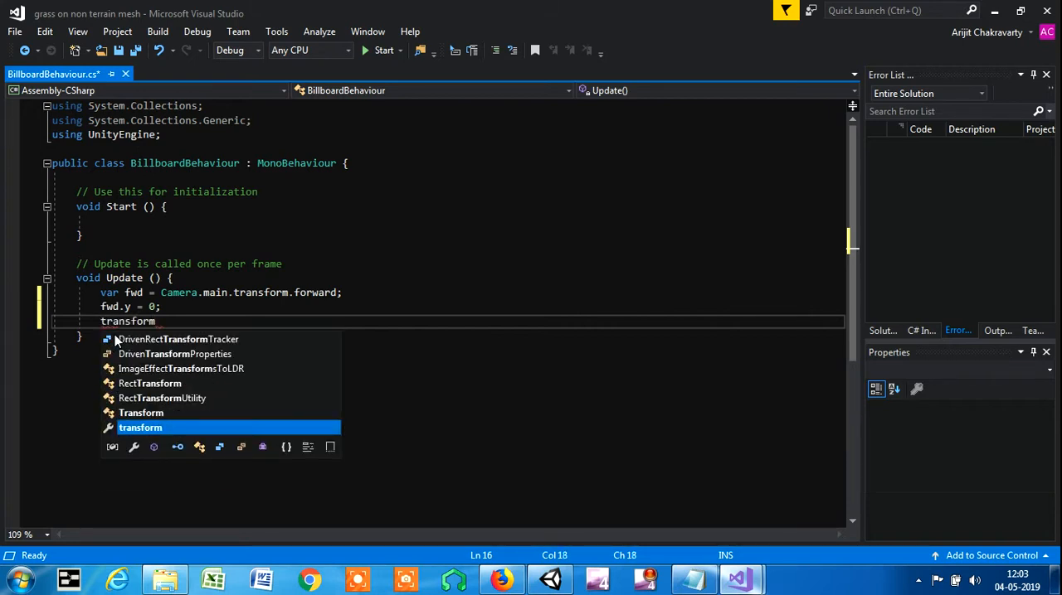
text(.r)
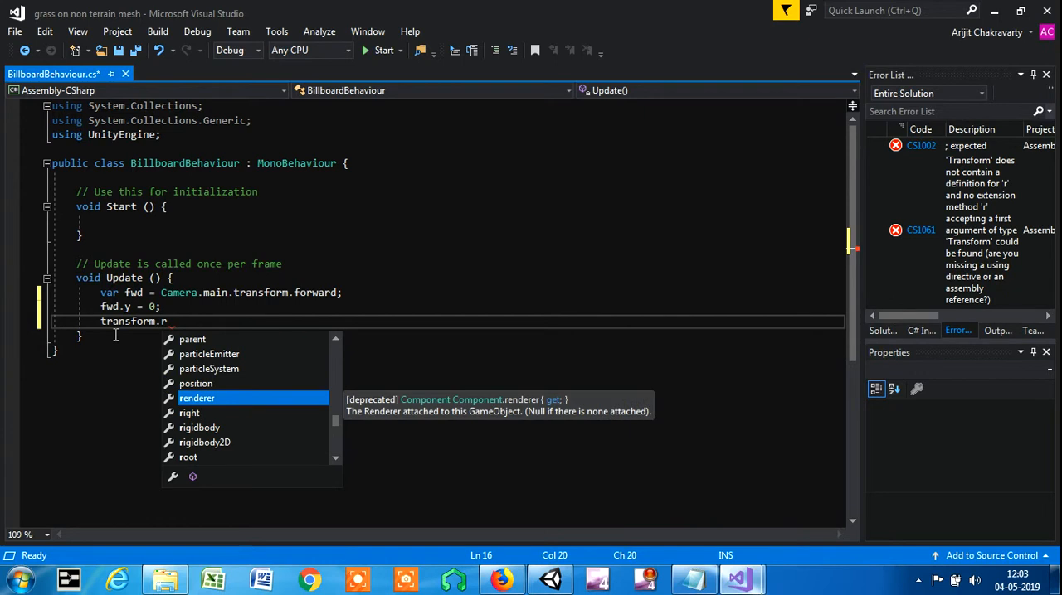
text(otation =)
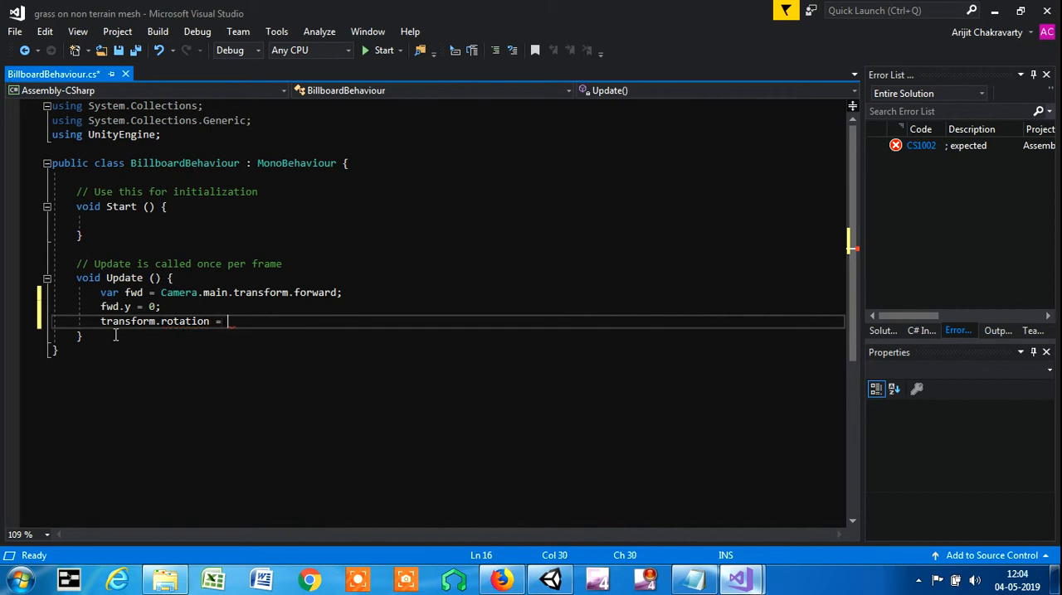
text(Quate)
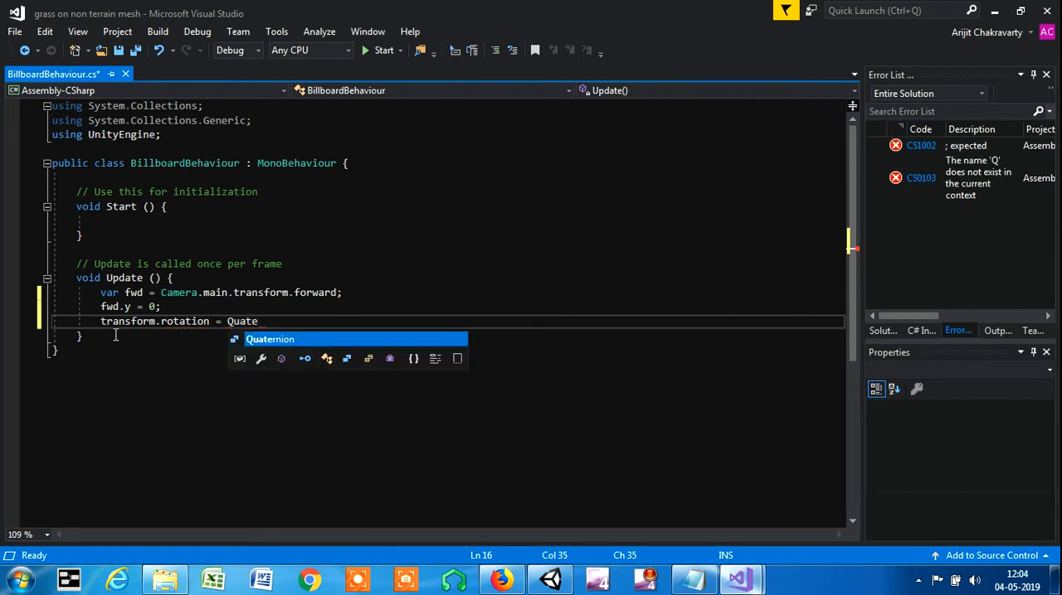
text(rnion.)
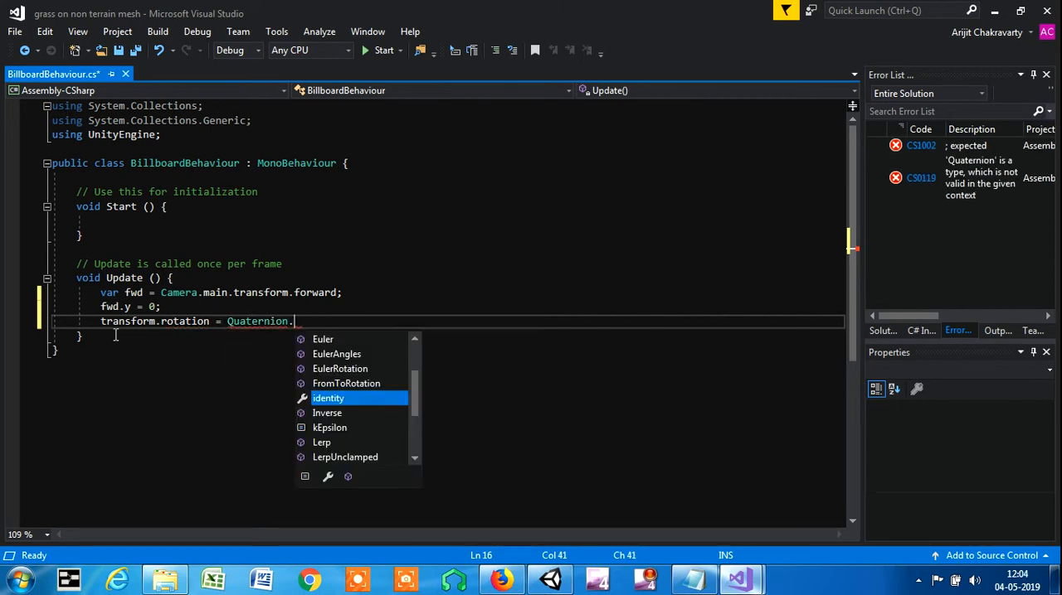
text(LookRotation)
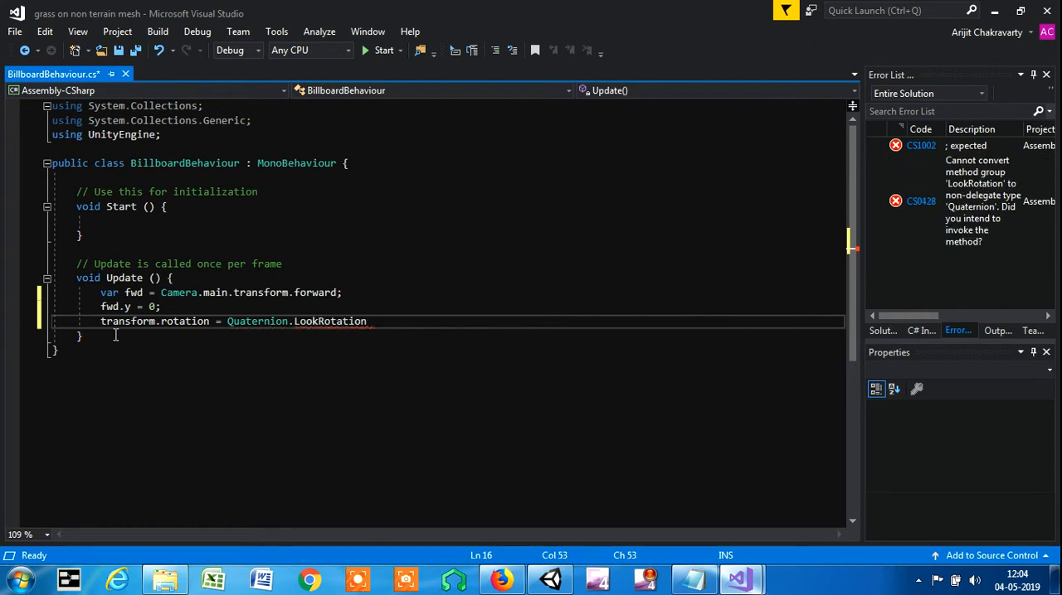
text((fwd)
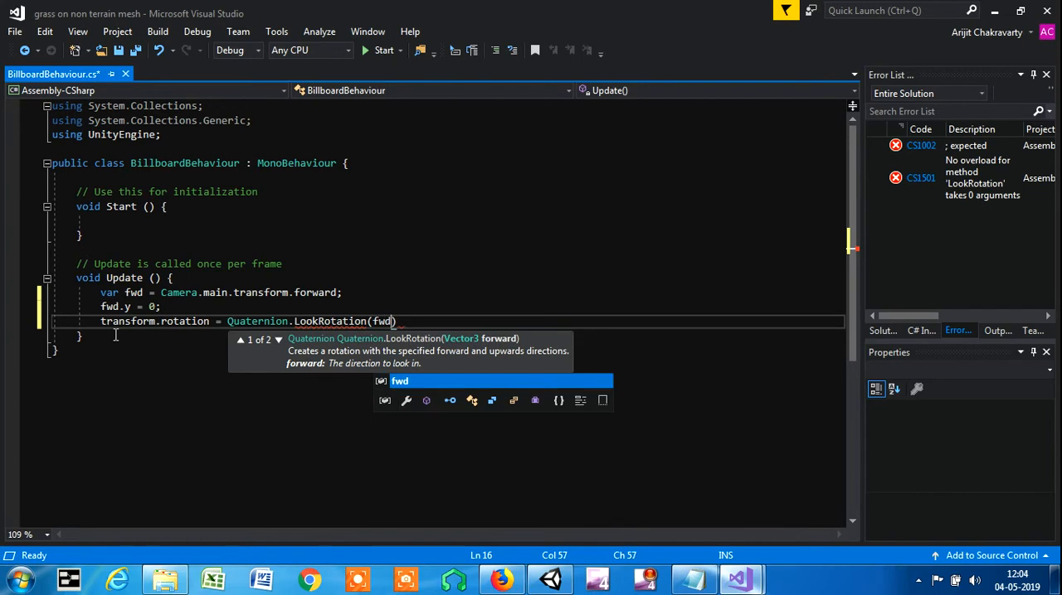
text(;)
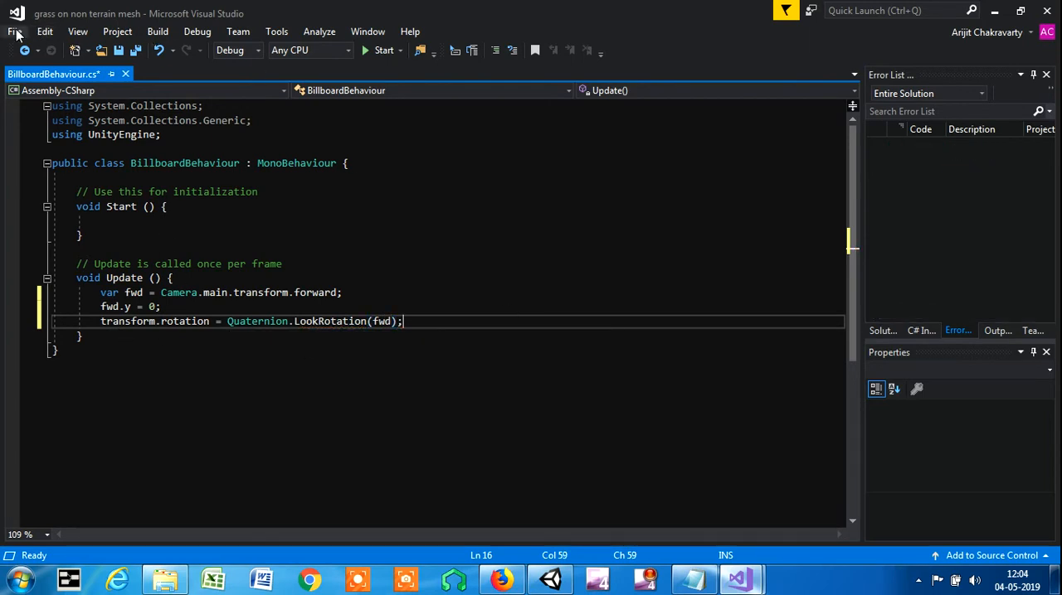
click(13, 30)
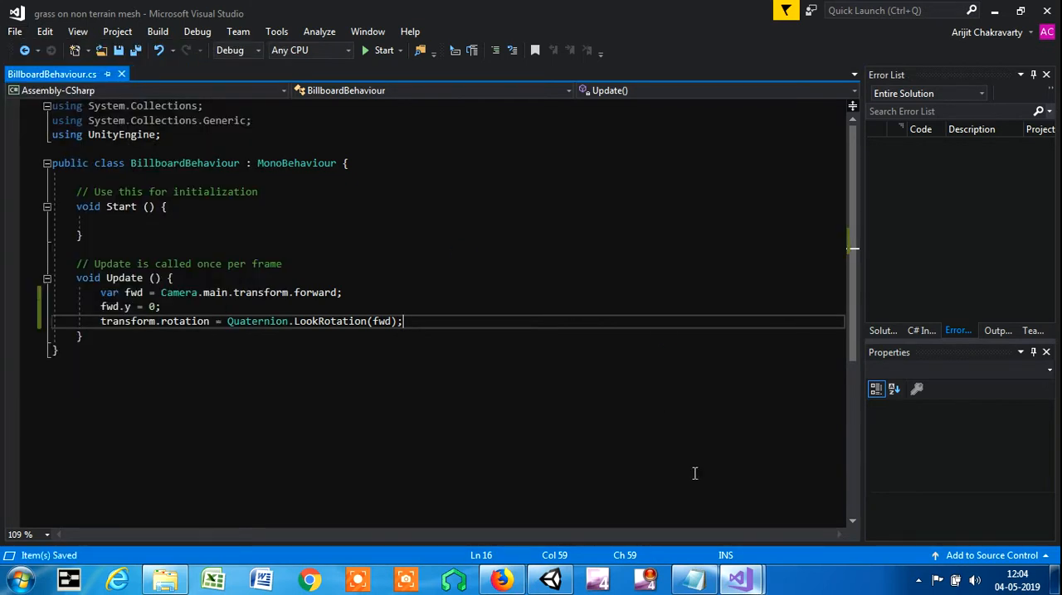
Step: Run the scene so the red quad rotates to face the camera
click(549, 579)
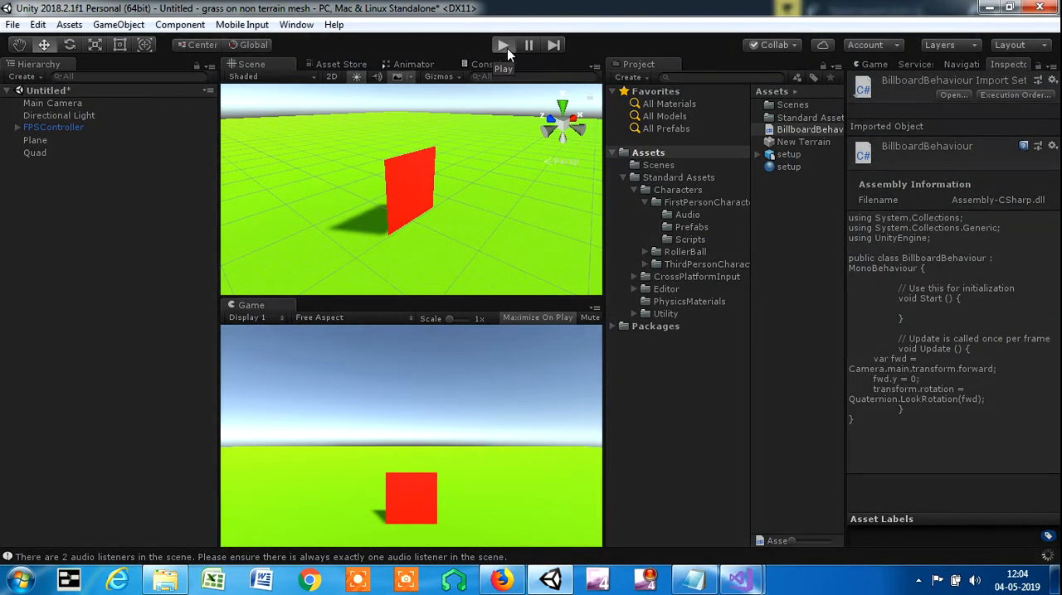
mouse_move(560, 236)
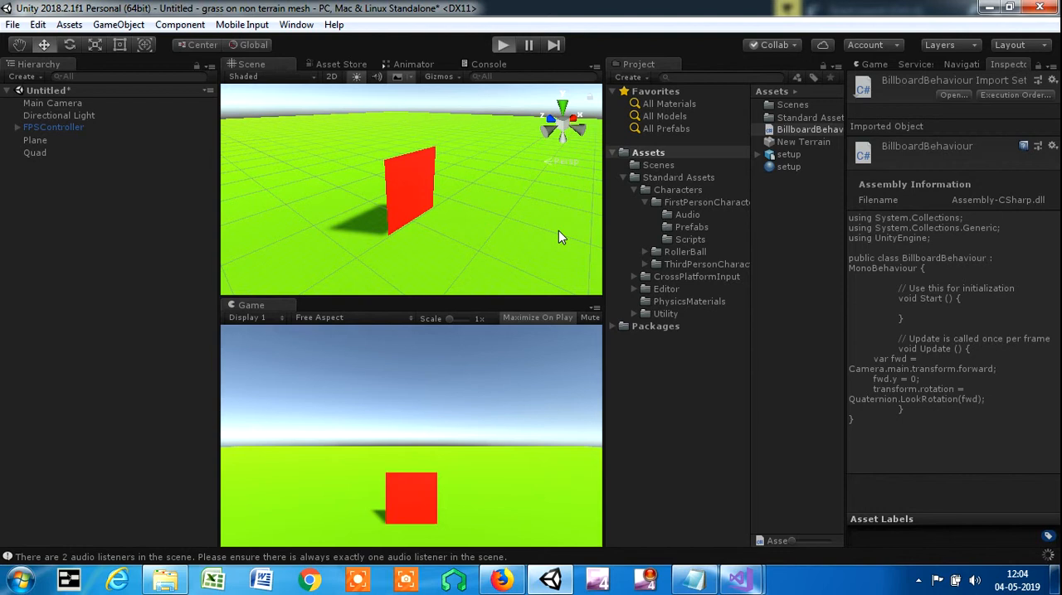
mouse_move(1028, 561)
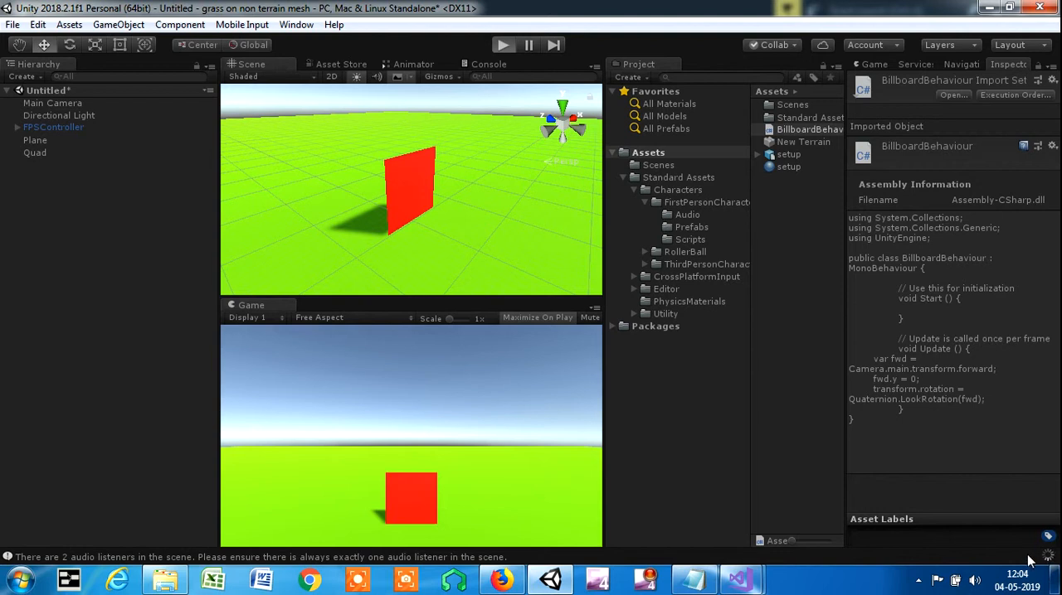
mouse_move(523, 303)
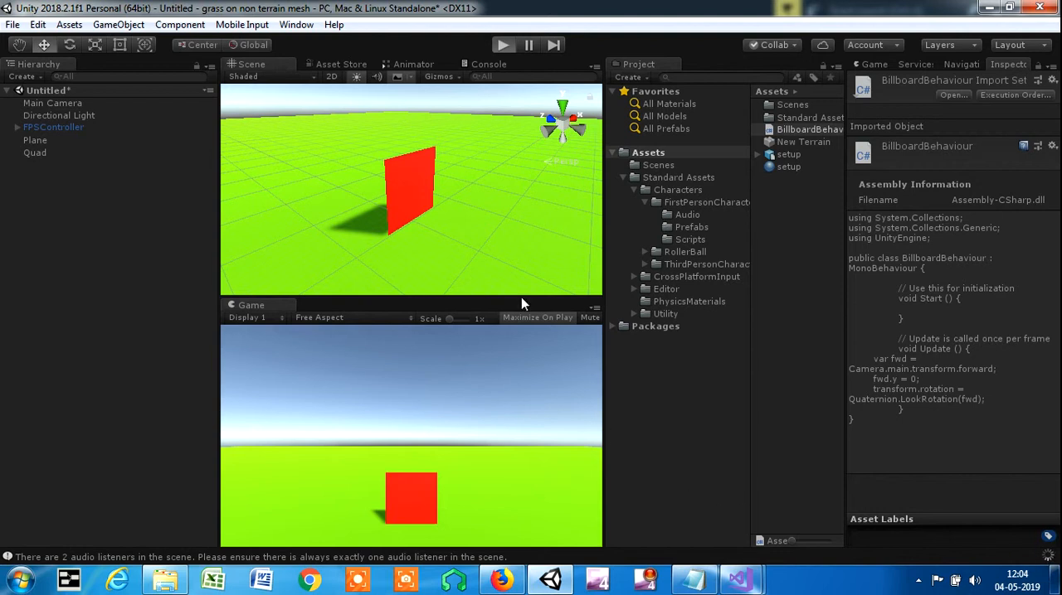
mouse_move(474, 106)
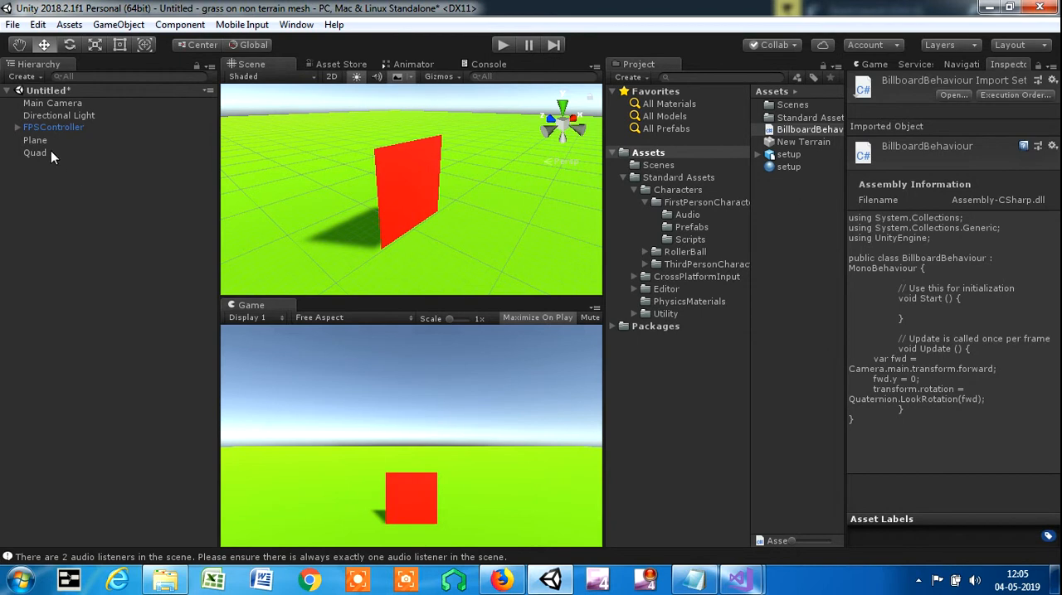
Step: Inspect the Quad's material, browse its Albedo texture picker, and locate the grass01 texture on disk
click(35, 152)
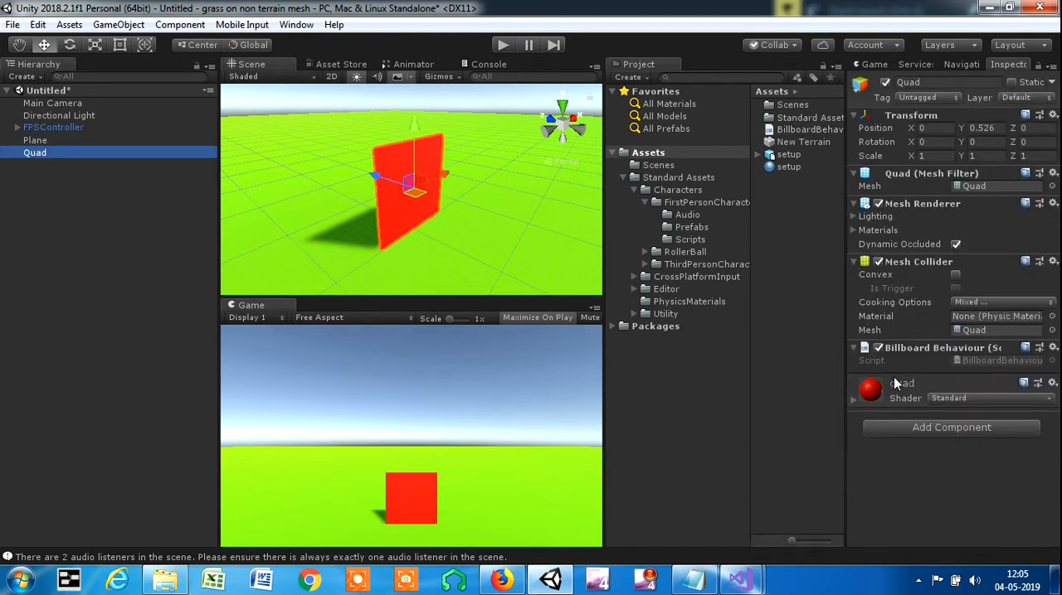
click(854, 398)
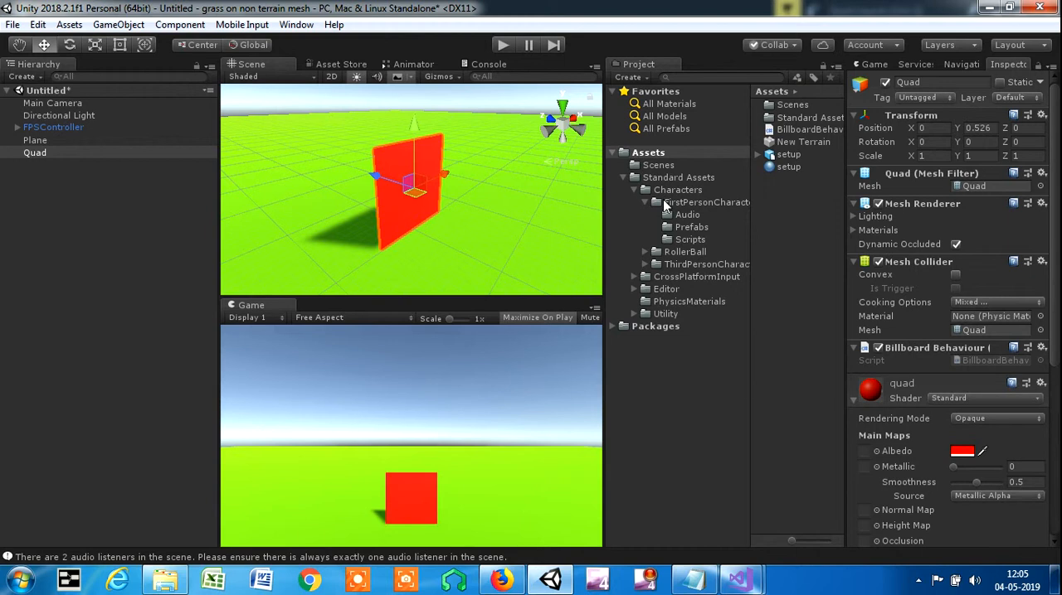
click(705, 203)
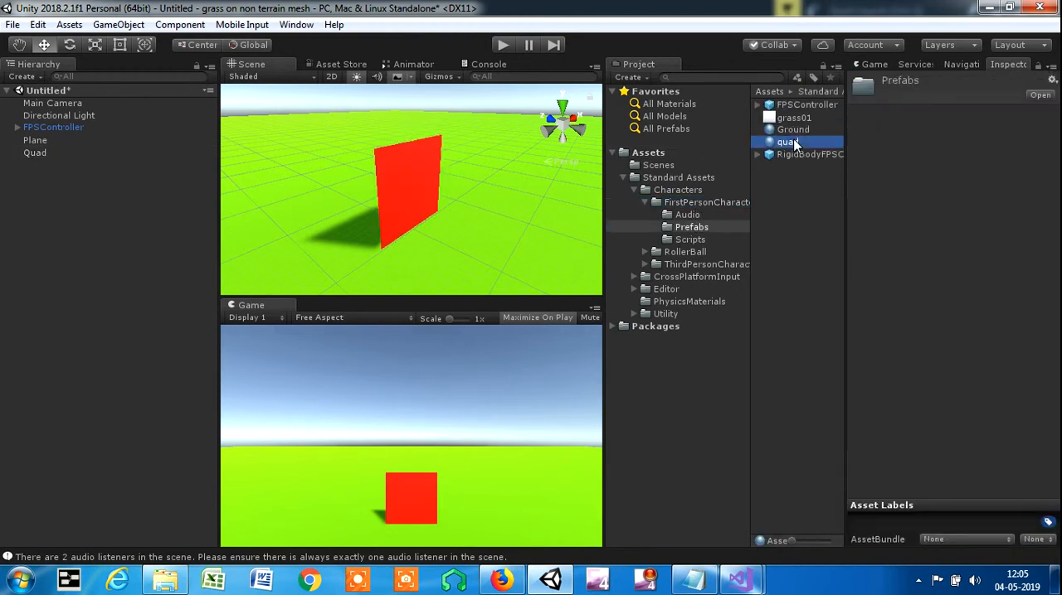
click(786, 141)
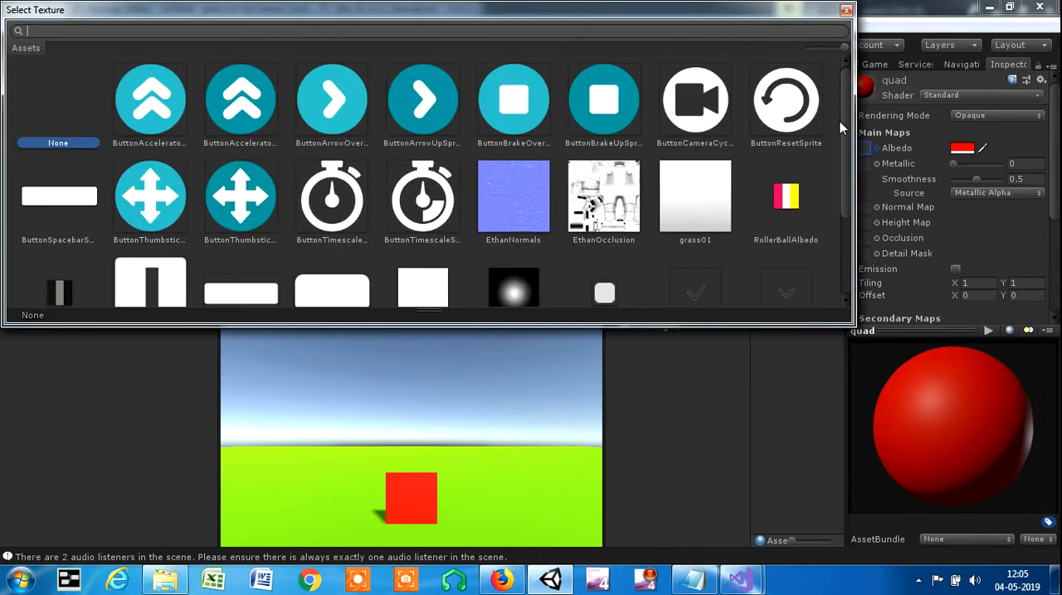
scroll(down, 3)
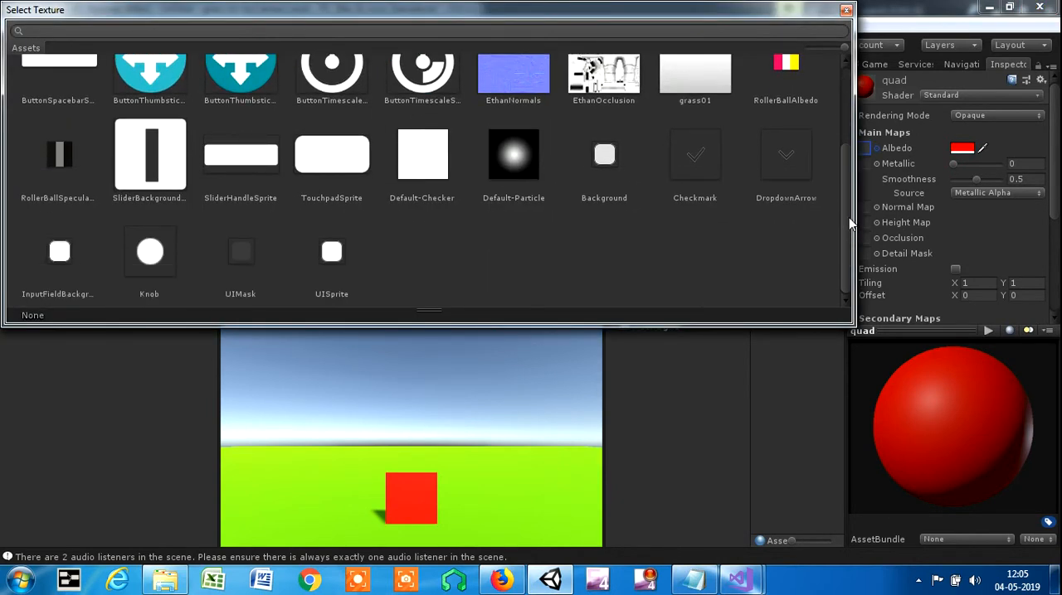
click(846, 10)
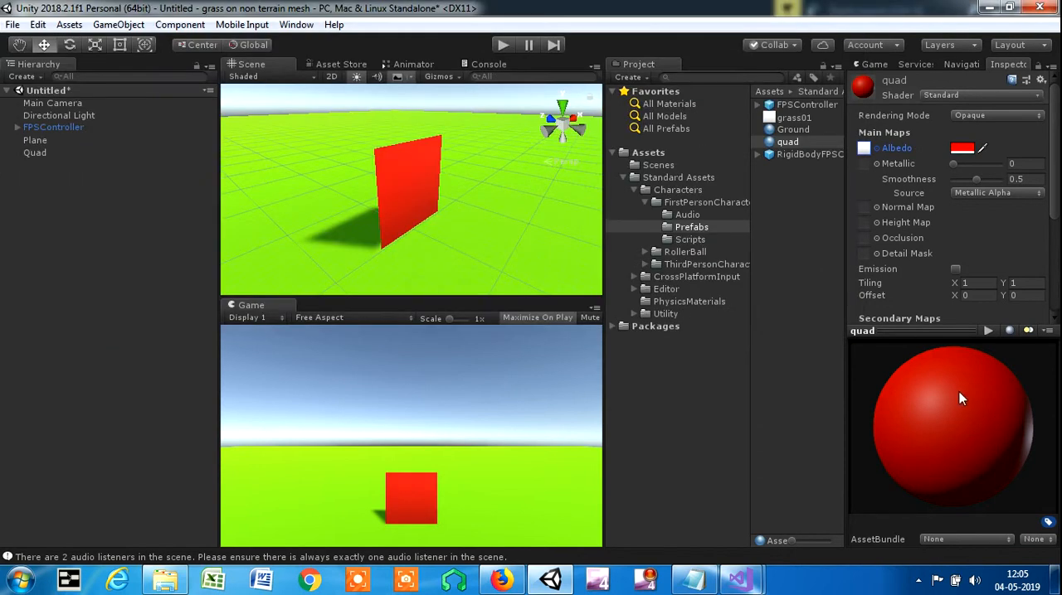
mouse_move(982, 406)
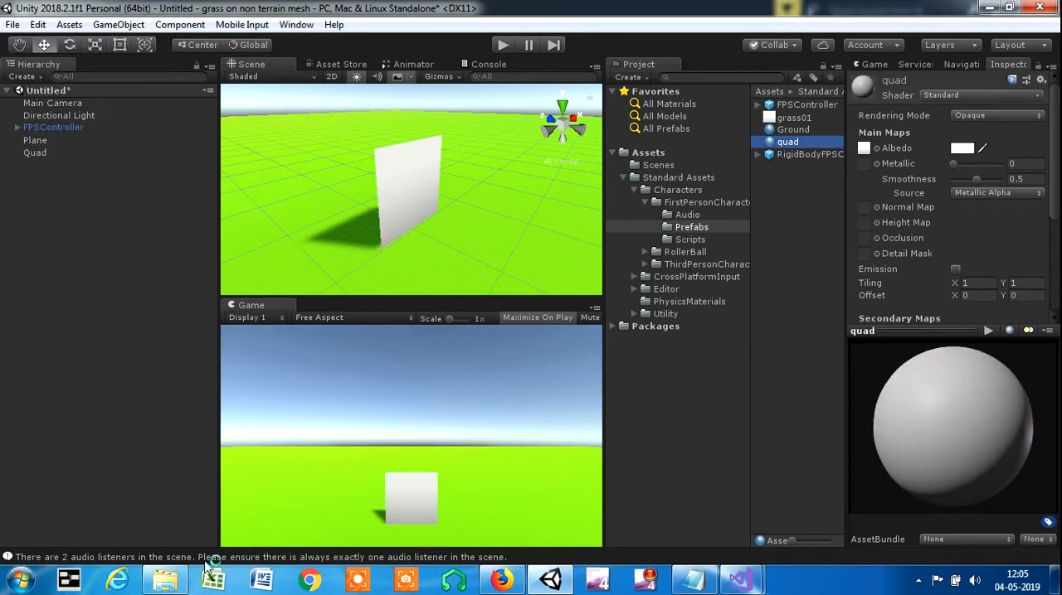
click(164, 579)
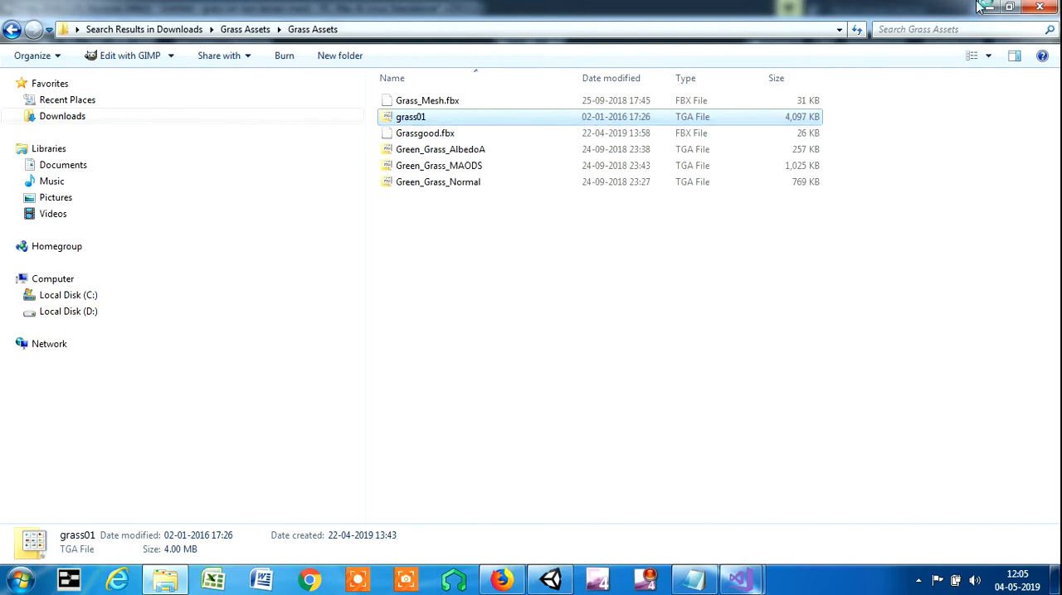
click(549, 579)
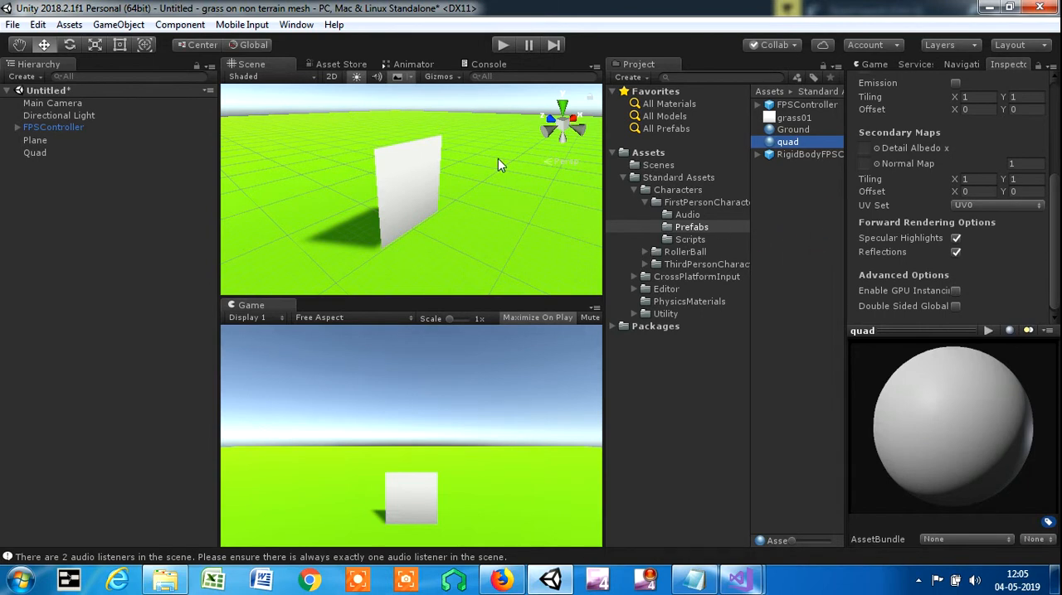
mouse_move(438, 117)
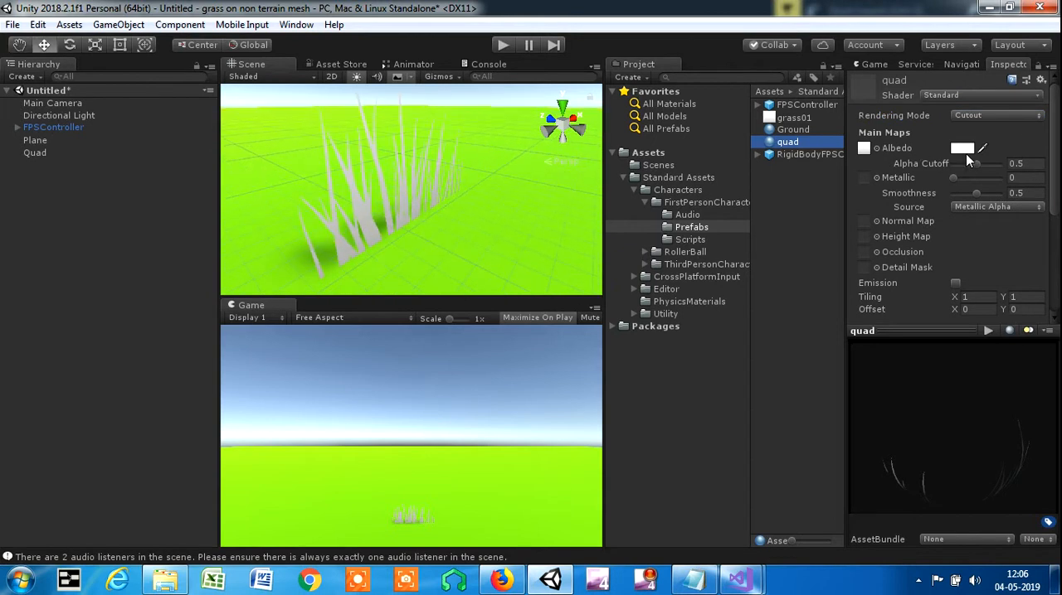
Step: Adjust the grass01 cutout material's Alpha Cutoff so only the grass blades show
click(962, 147)
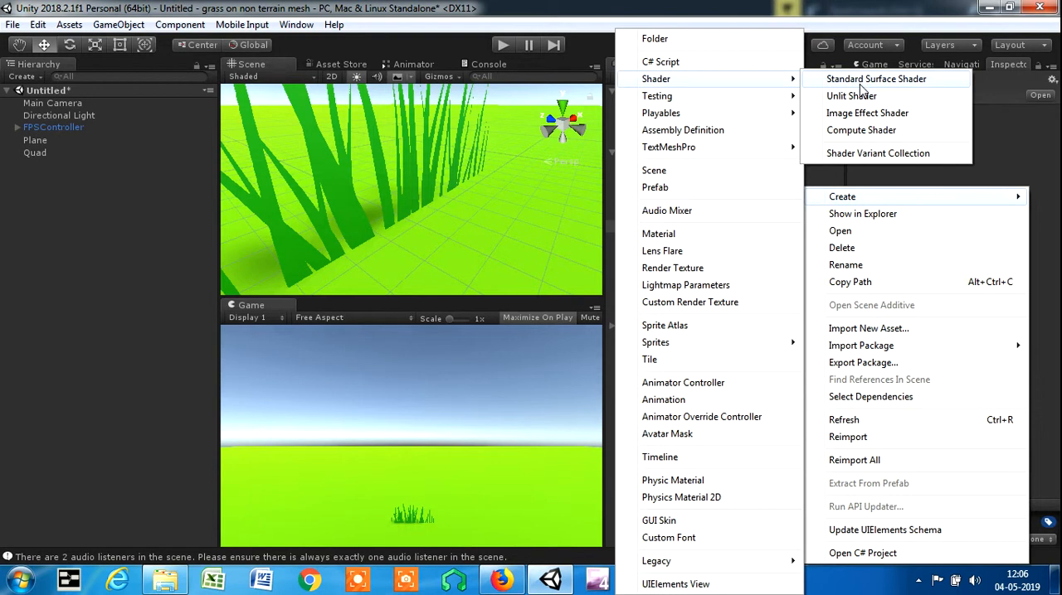
mouse_move(879, 139)
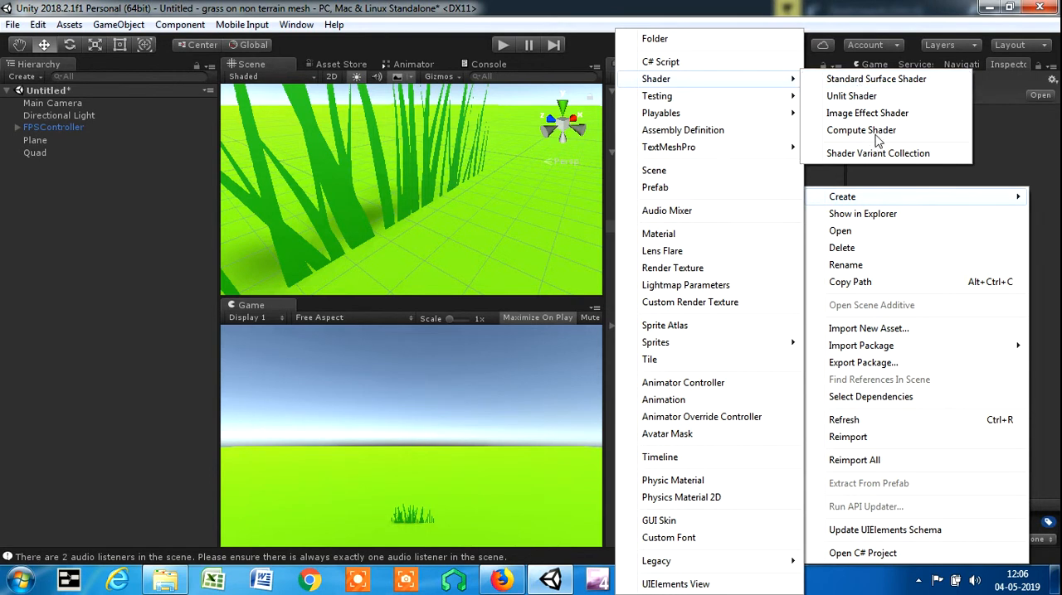
Step: Create a Standard Surface Shader named GrassSwayShader in Prefabs and open it for editing
click(876, 80)
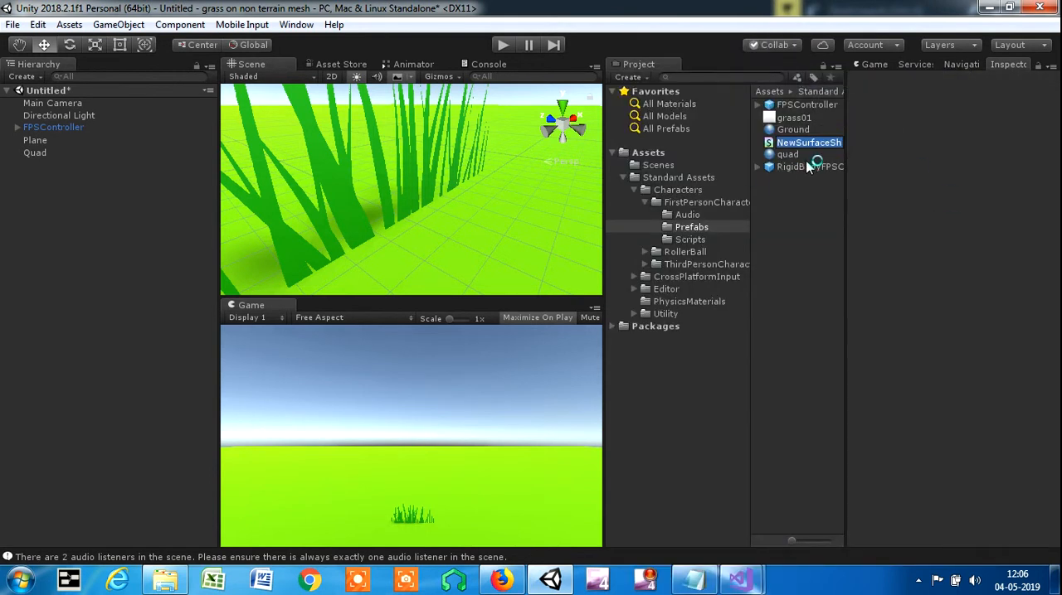
double_click(808, 143)
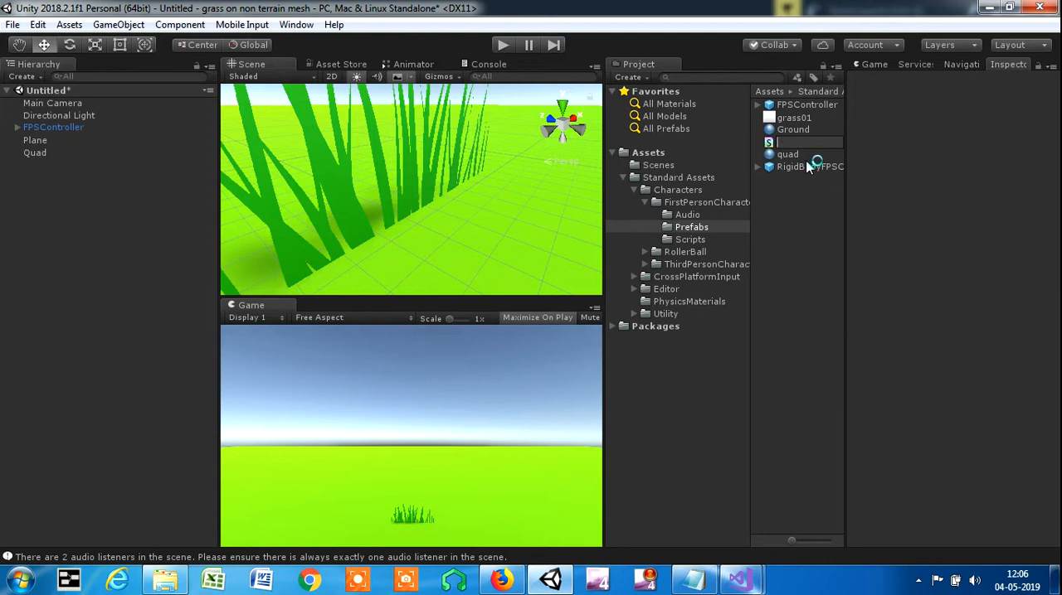
text(GrassSwaySha)
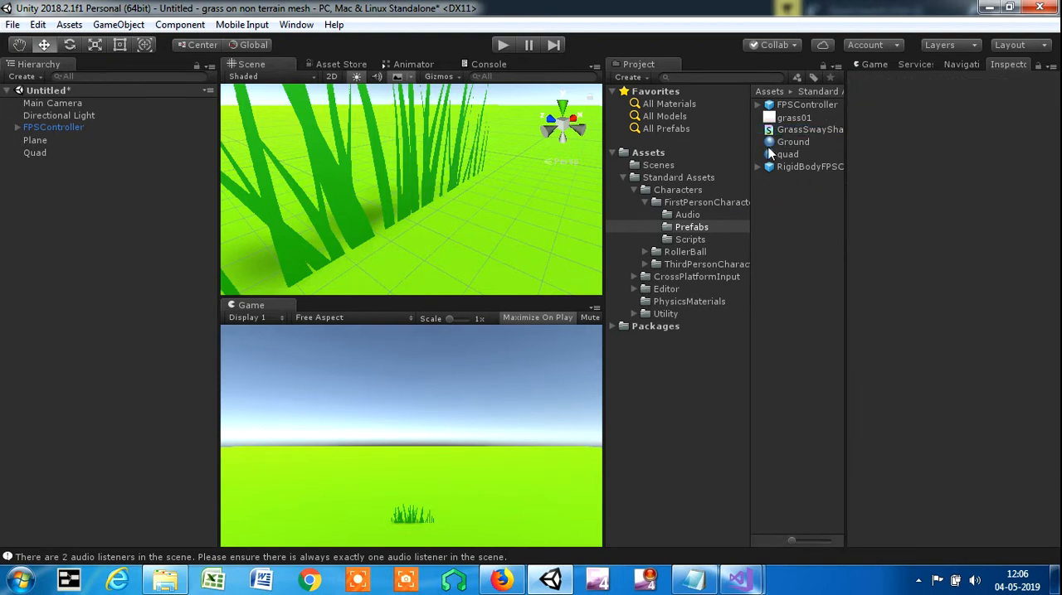
click(810, 129)
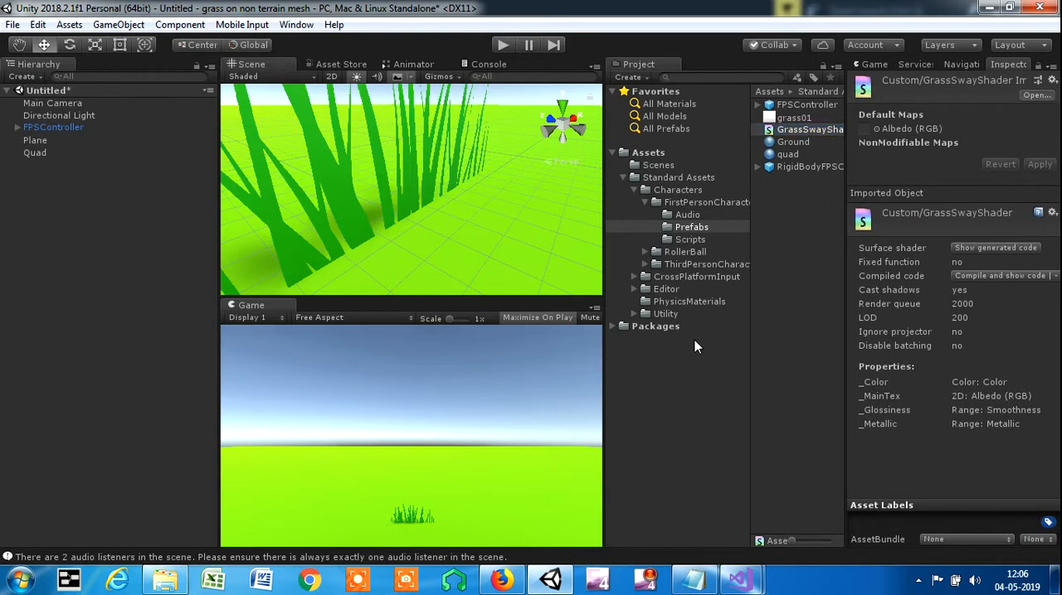
mouse_move(773, 514)
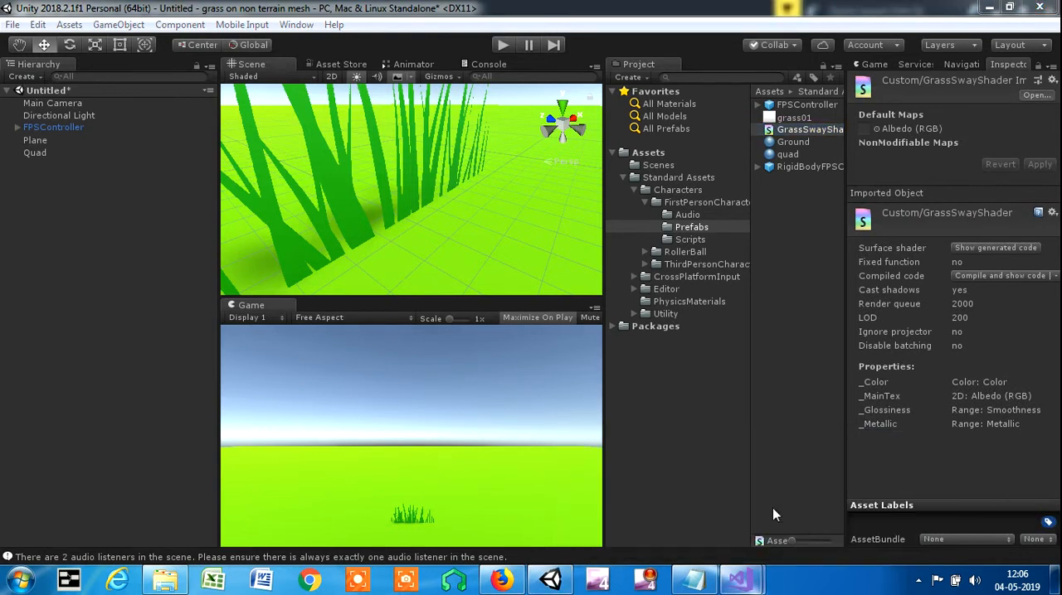
click(737, 580)
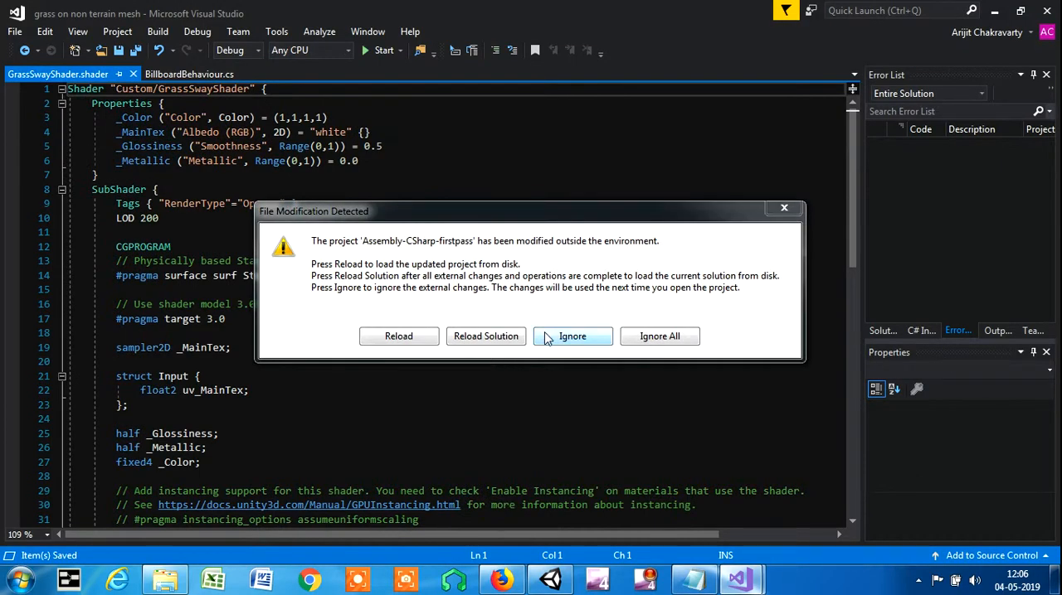
Step: Replace GrassSwayShader's code with the Custom/Grass/GrassBending shader from Notepad and save it
click(570, 335)
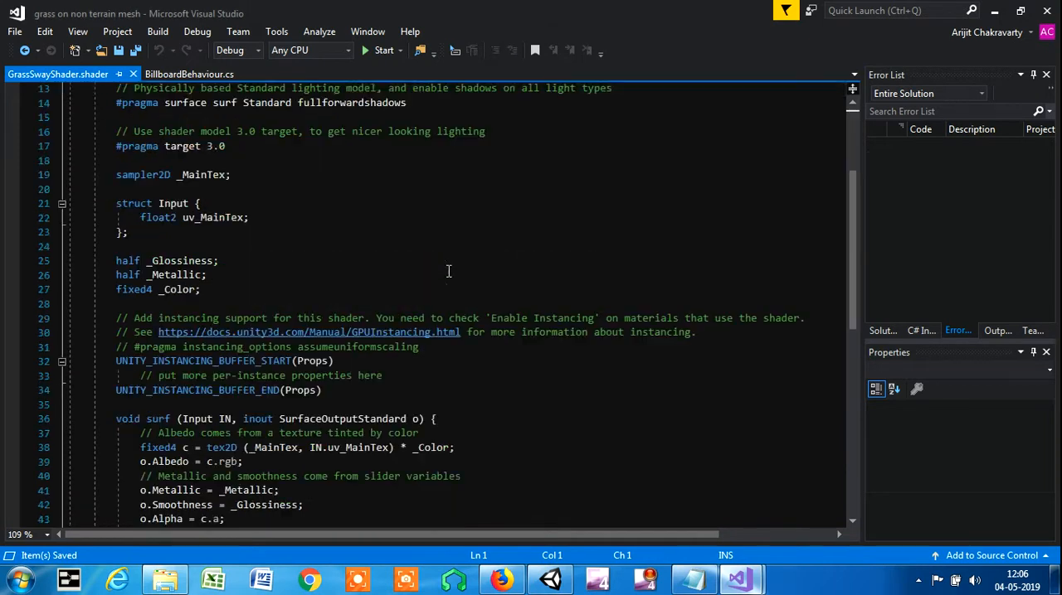
scroll(up, 3)
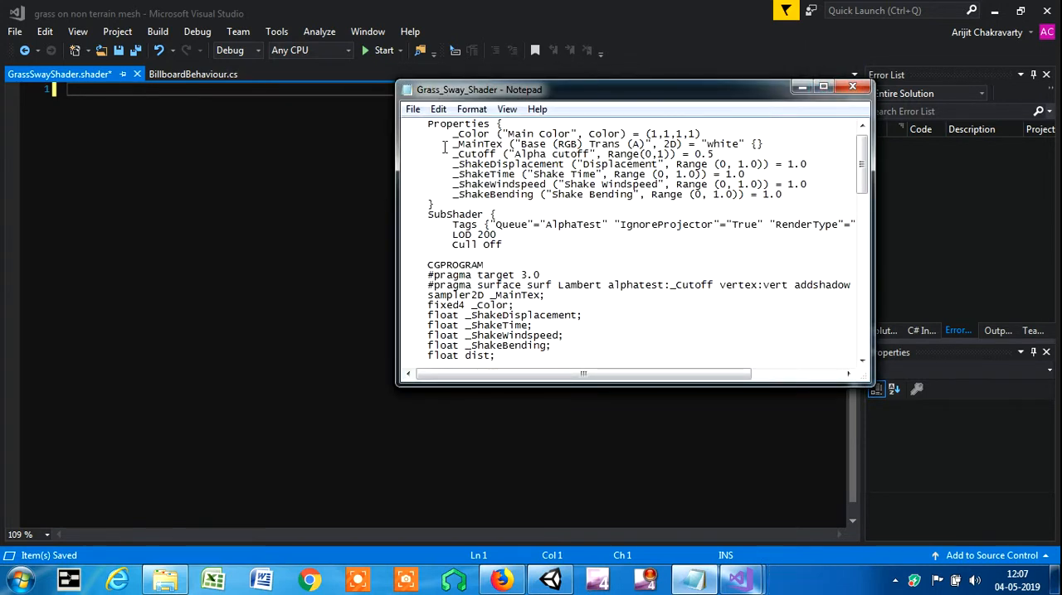
key(ctrl+a)
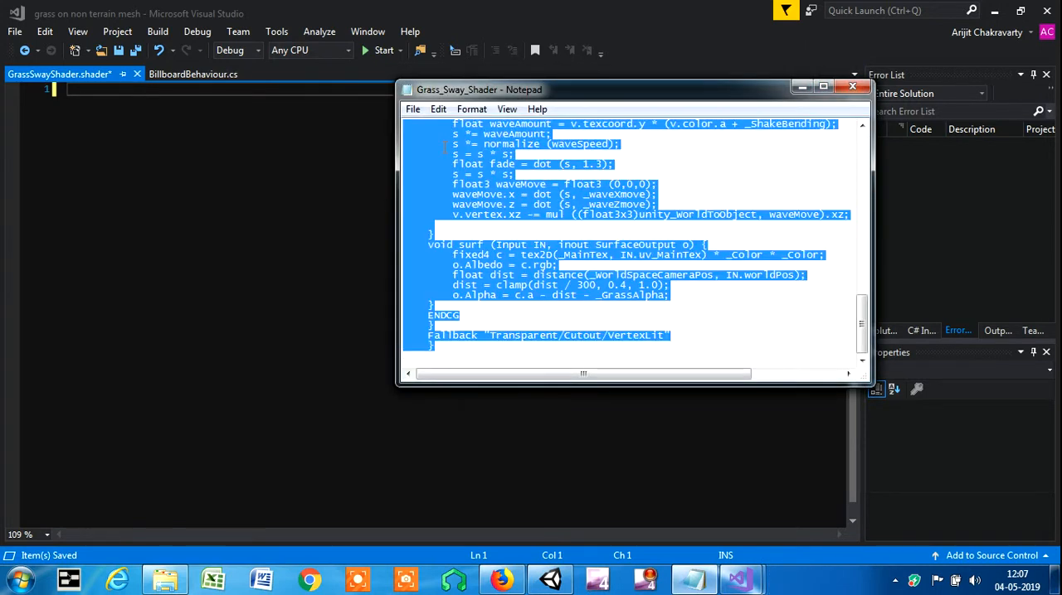
click(851, 86)
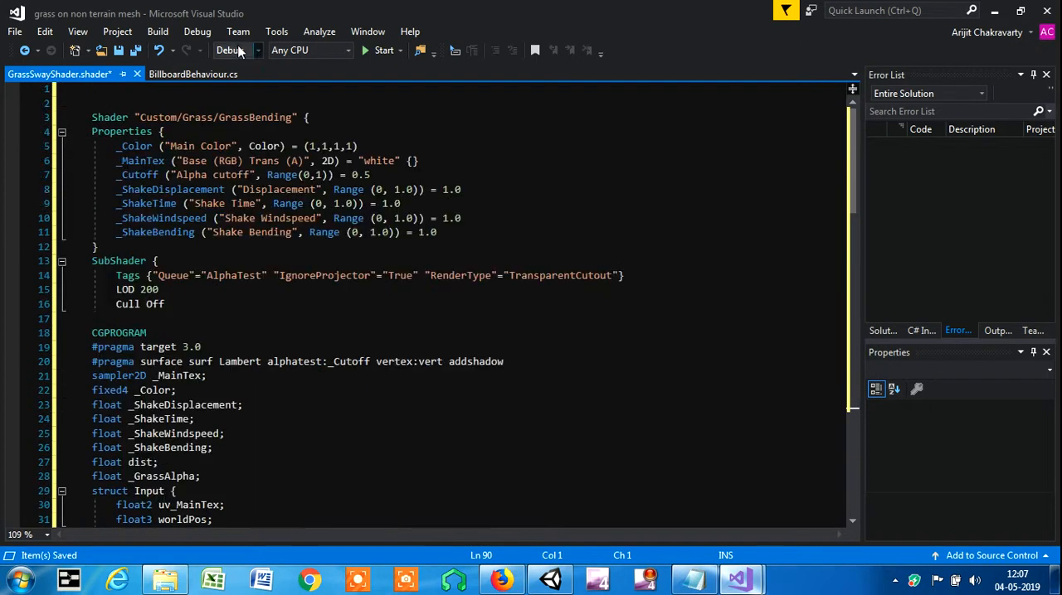
click(13, 30)
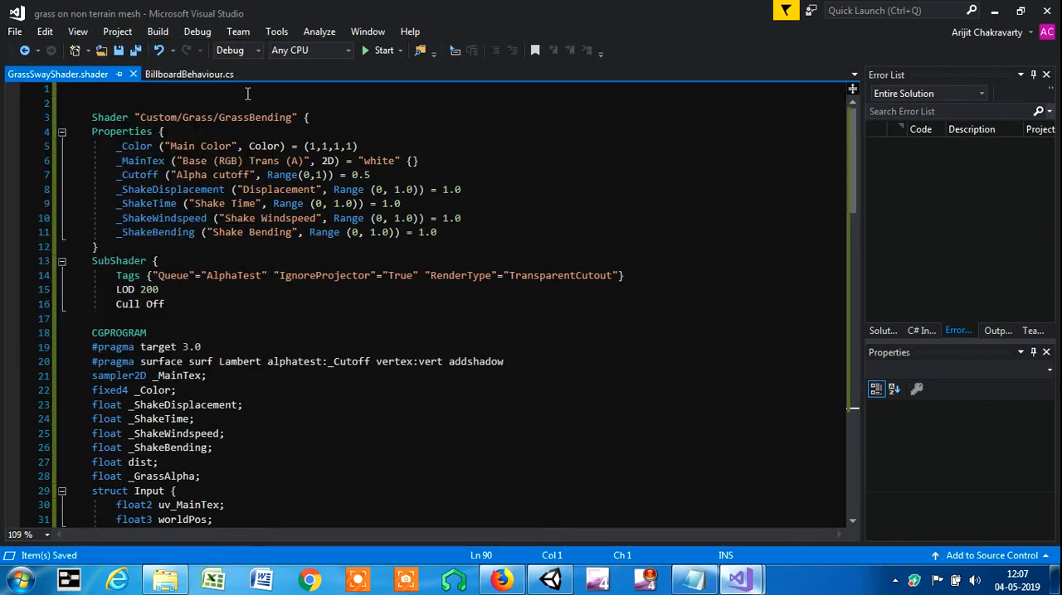
mouse_move(551, 579)
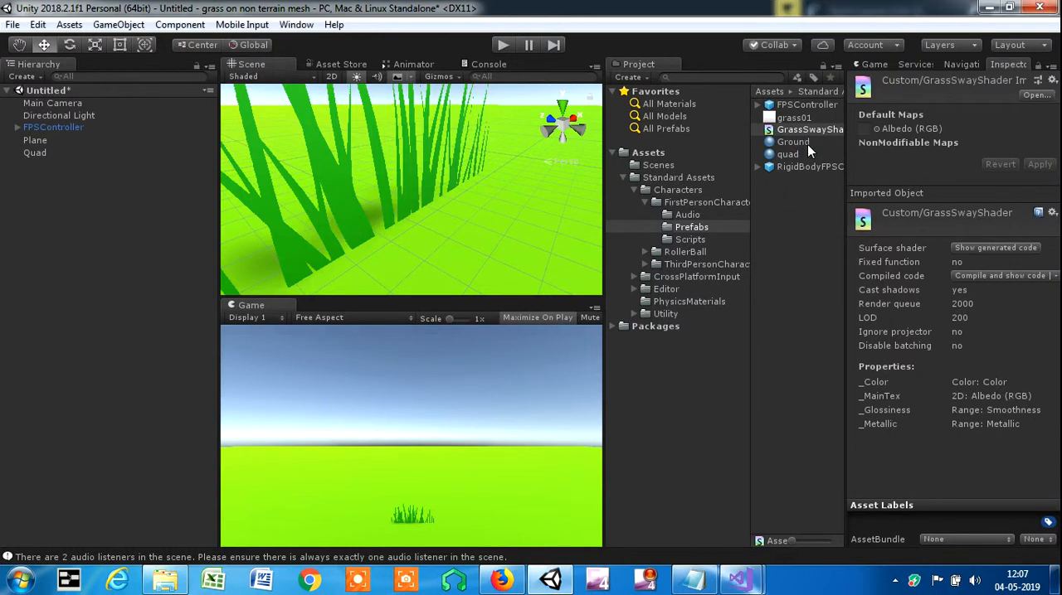
Step: Switch the quad material to the Custom/Grass/GrassBending shader and set displacement to 0.3
click(786, 153)
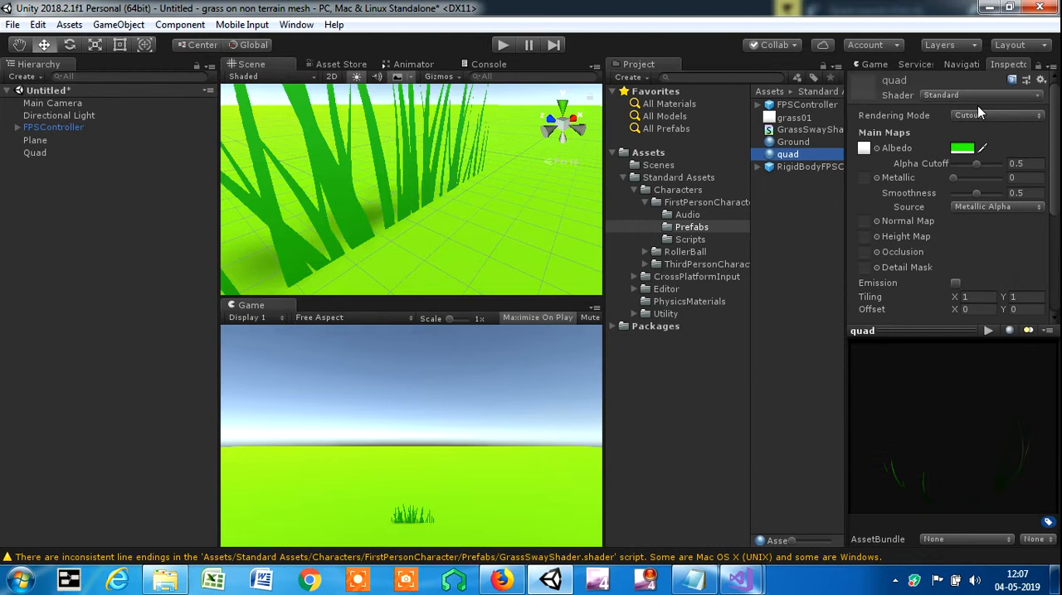
click(978, 95)
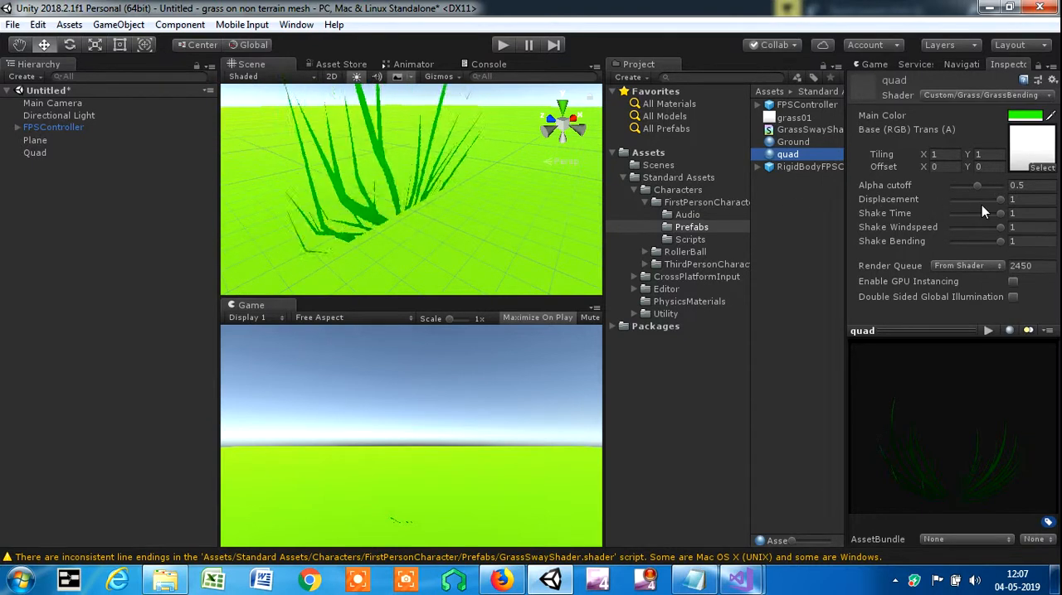
drag(999, 199, 970, 199)
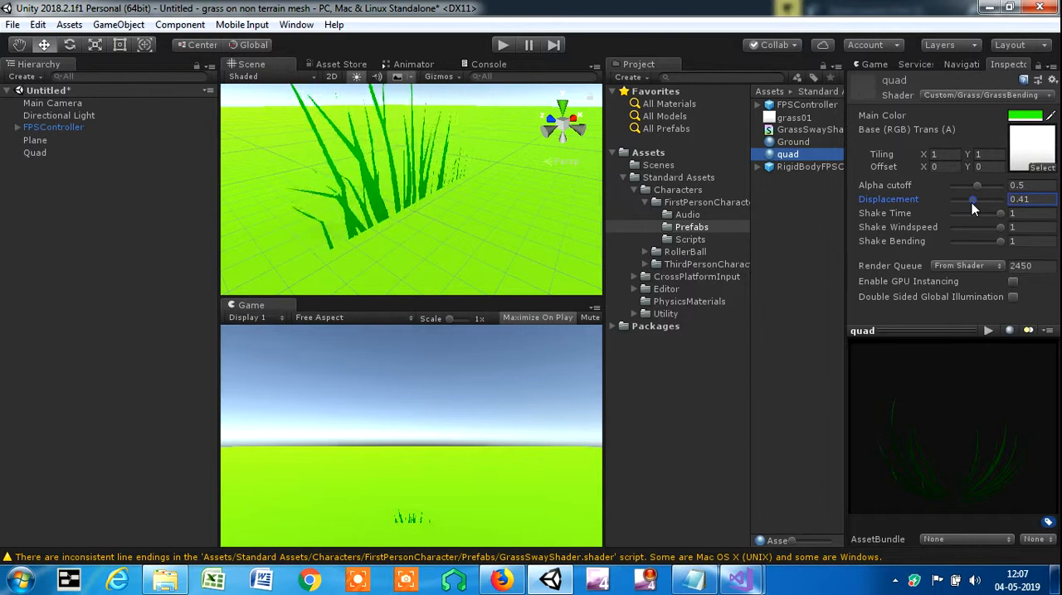
drag(982, 199, 965, 199)
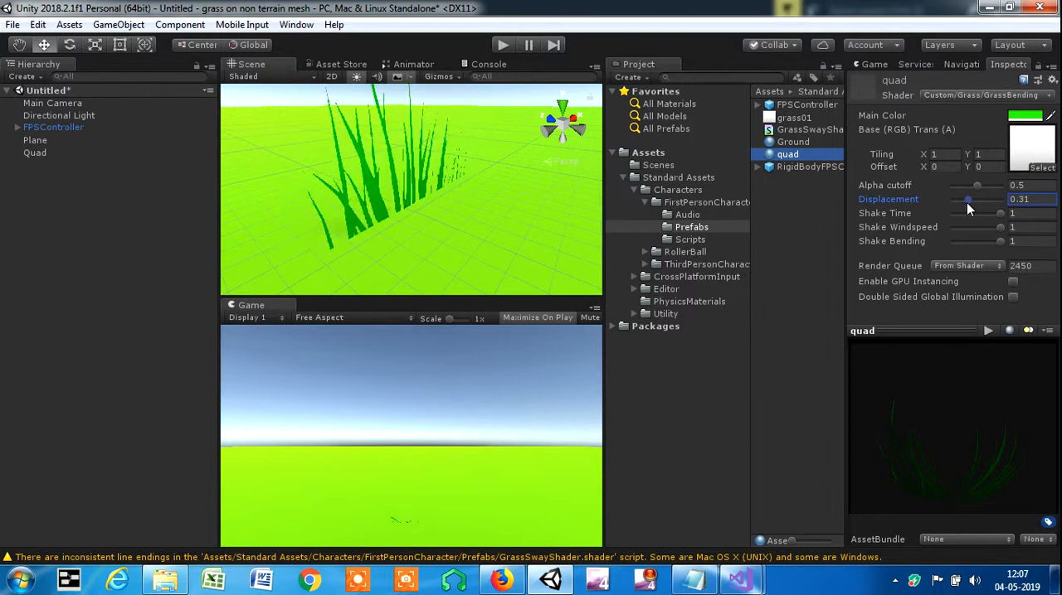
drag(965, 199, 970, 199)
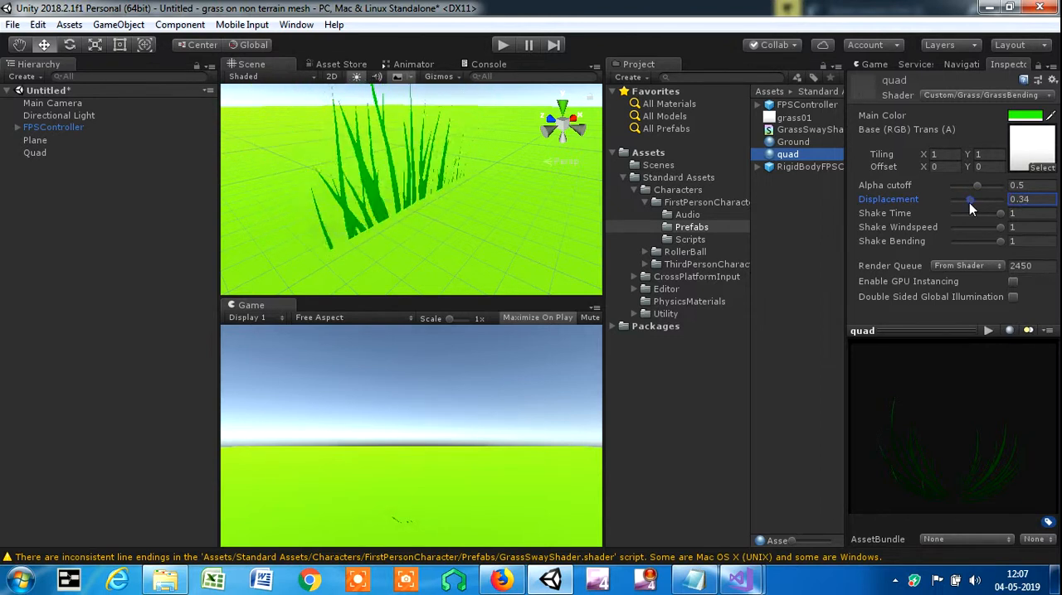
drag(970, 199, 966, 200)
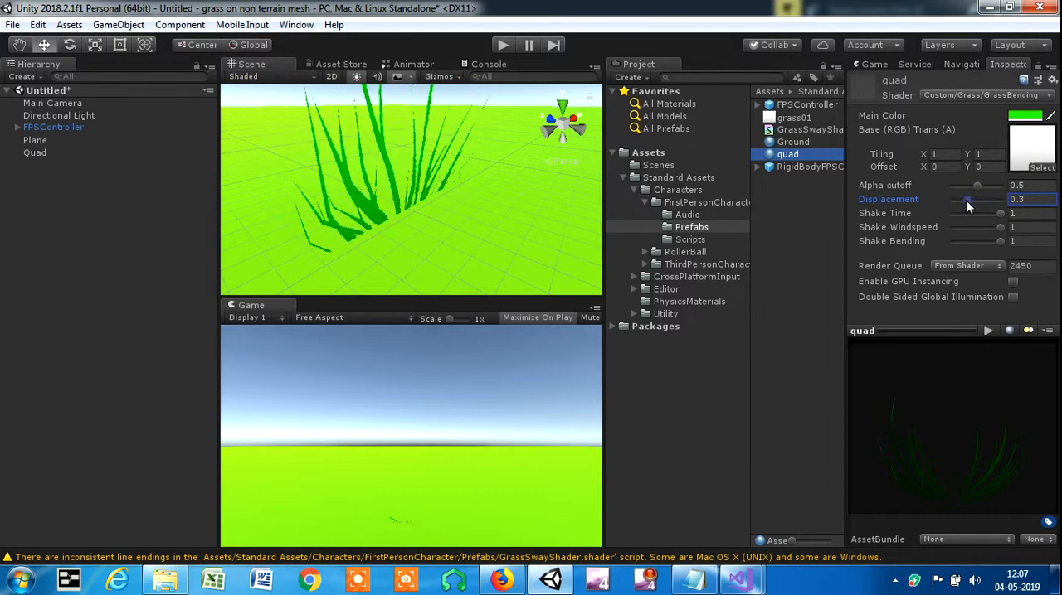
drag(967, 199, 1003, 199)
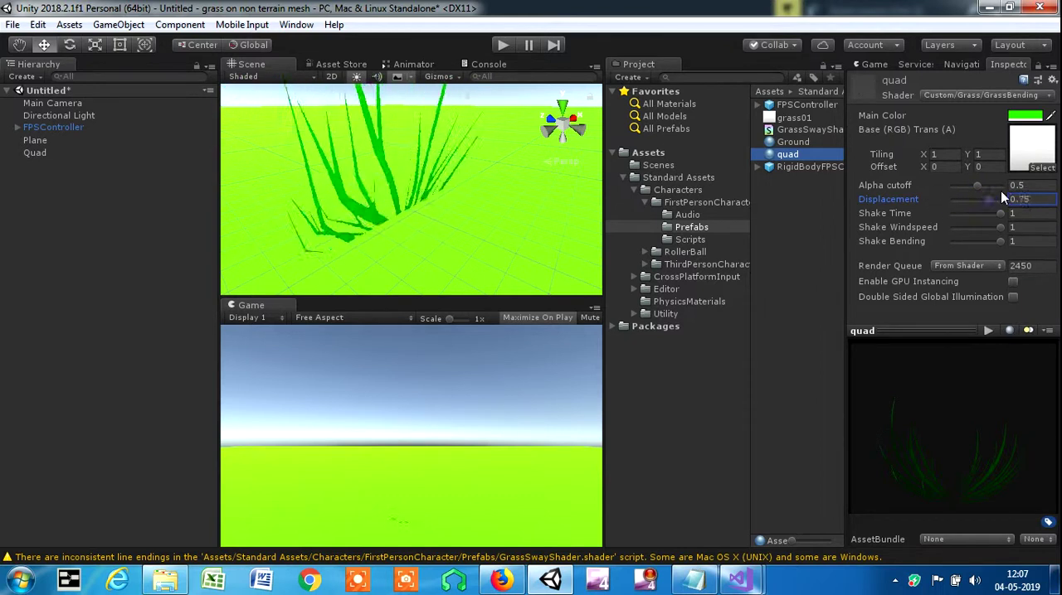
Step: Set shake time 0.34, shake bending 0.46 and shake windspeed 0.61
drag(992, 199, 965, 199)
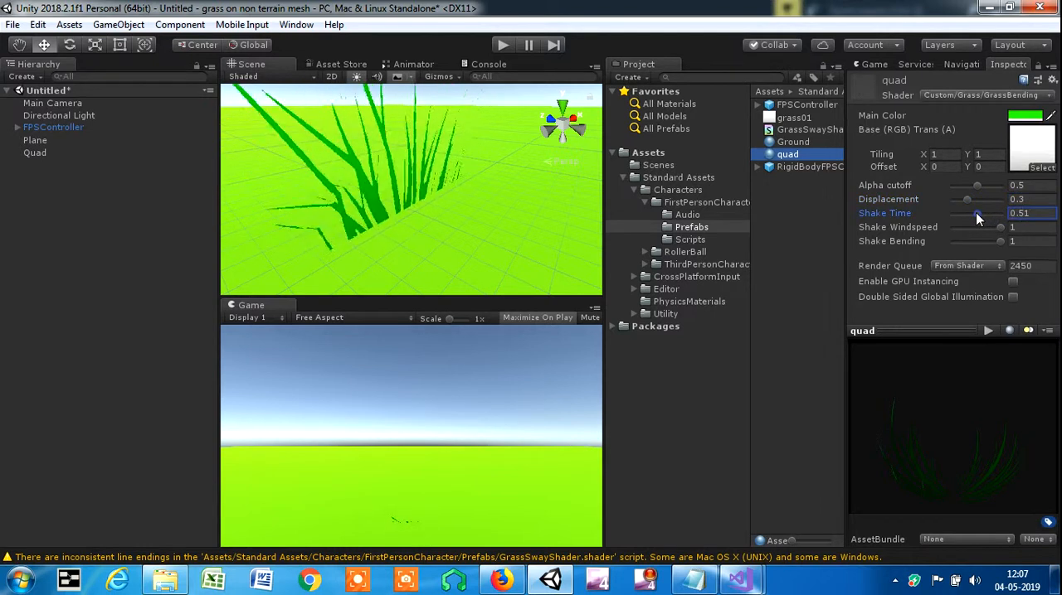
drag(982, 219, 971, 219)
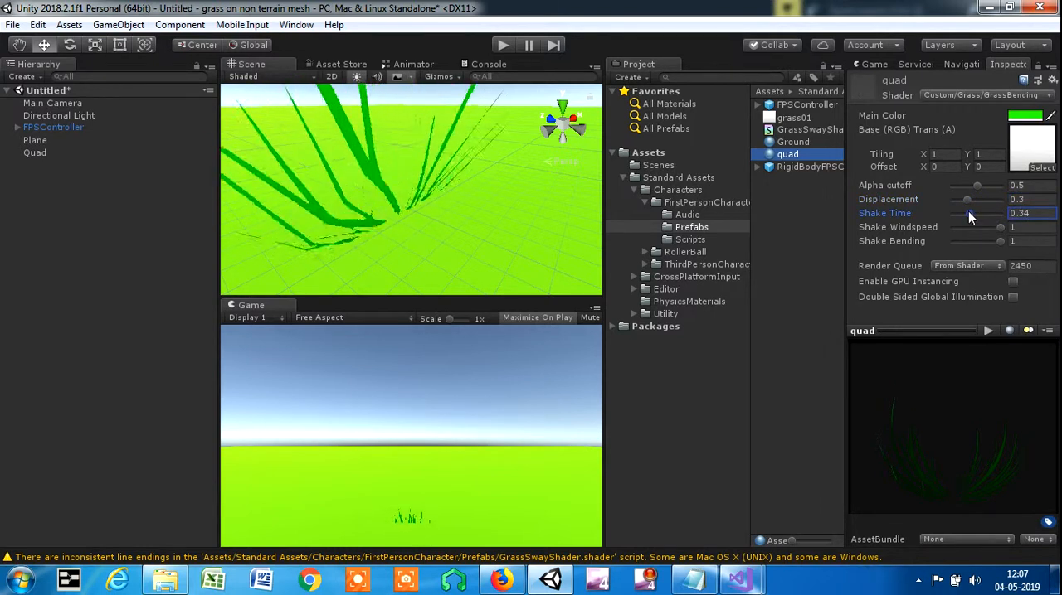
drag(1012, 241, 998, 240)
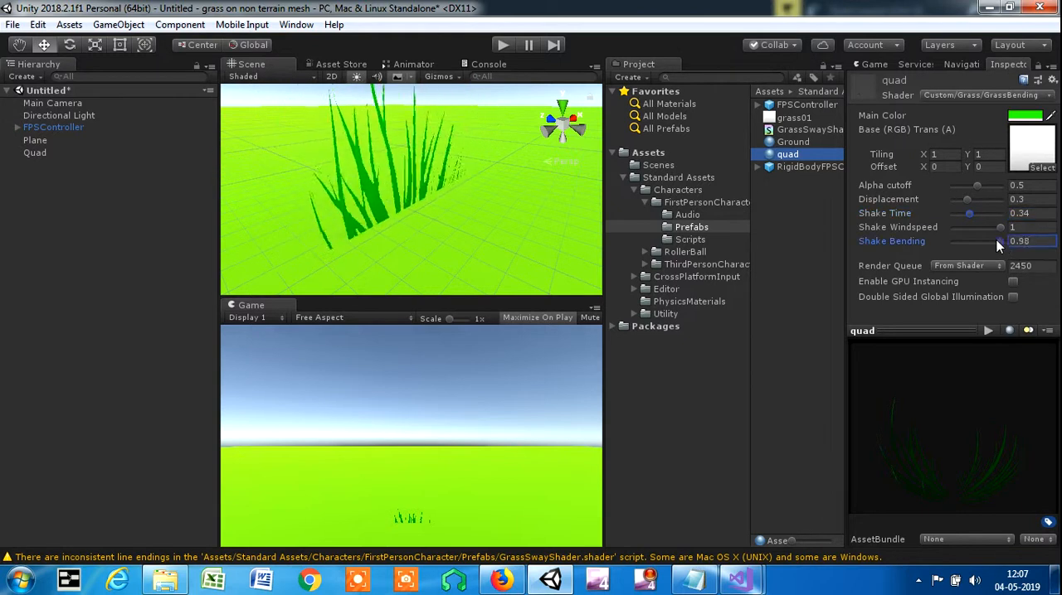
drag(998, 242, 965, 242)
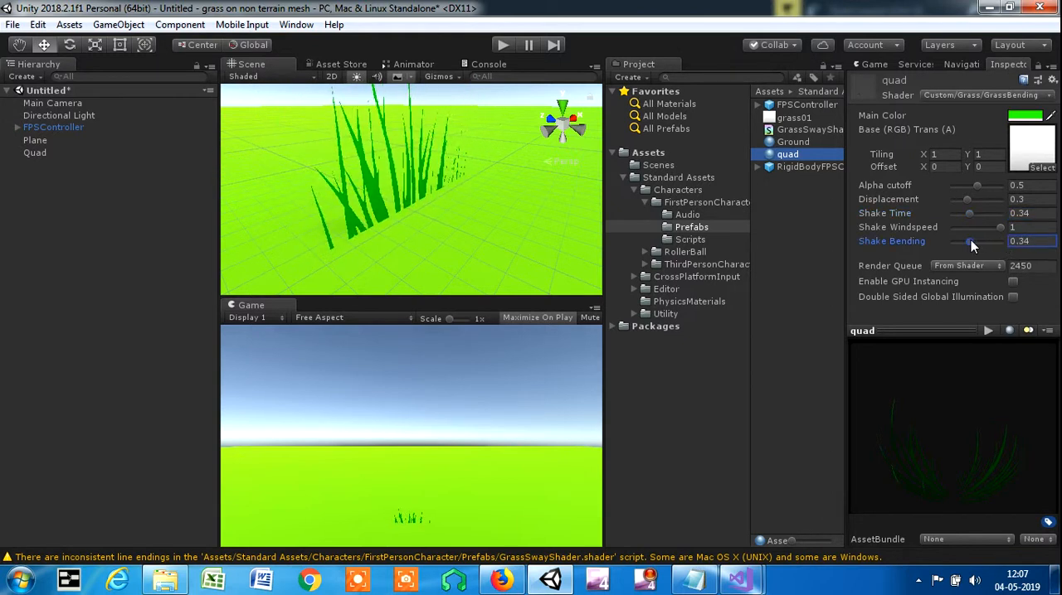
drag(965, 242, 977, 242)
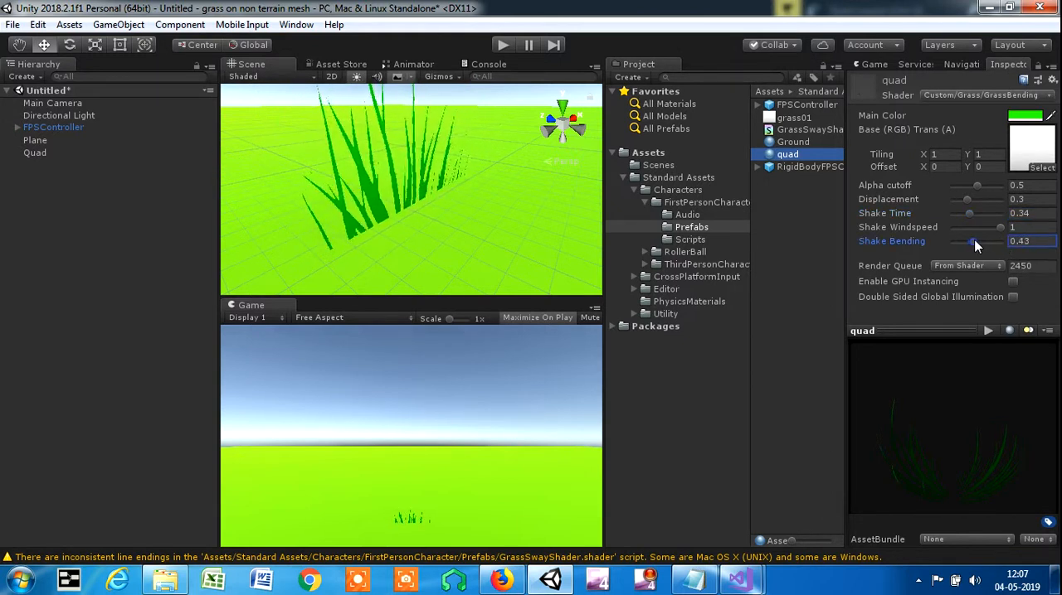
drag(962, 242, 979, 242)
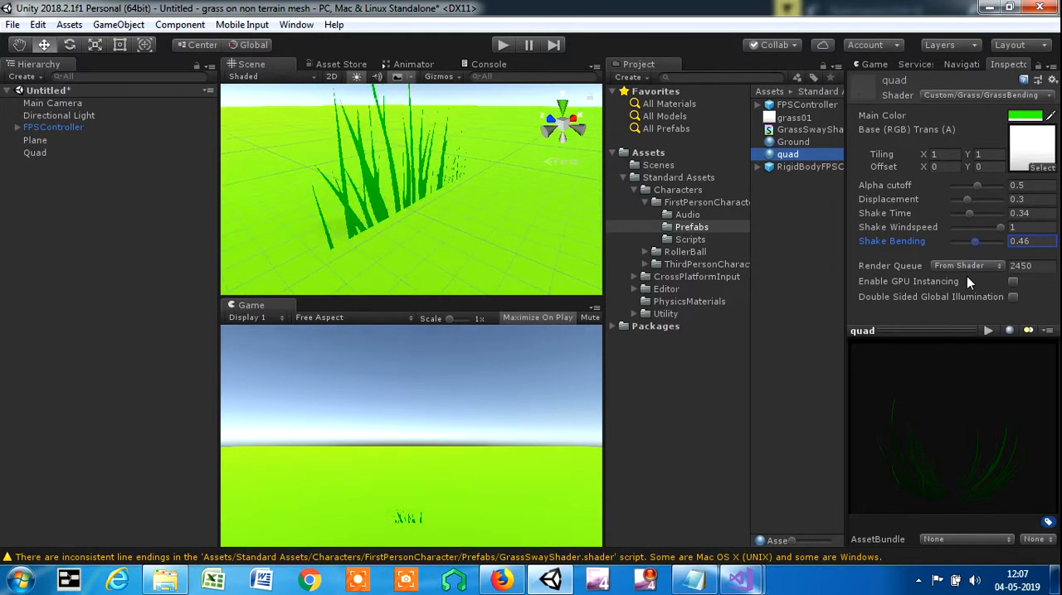
drag(998, 226, 976, 225)
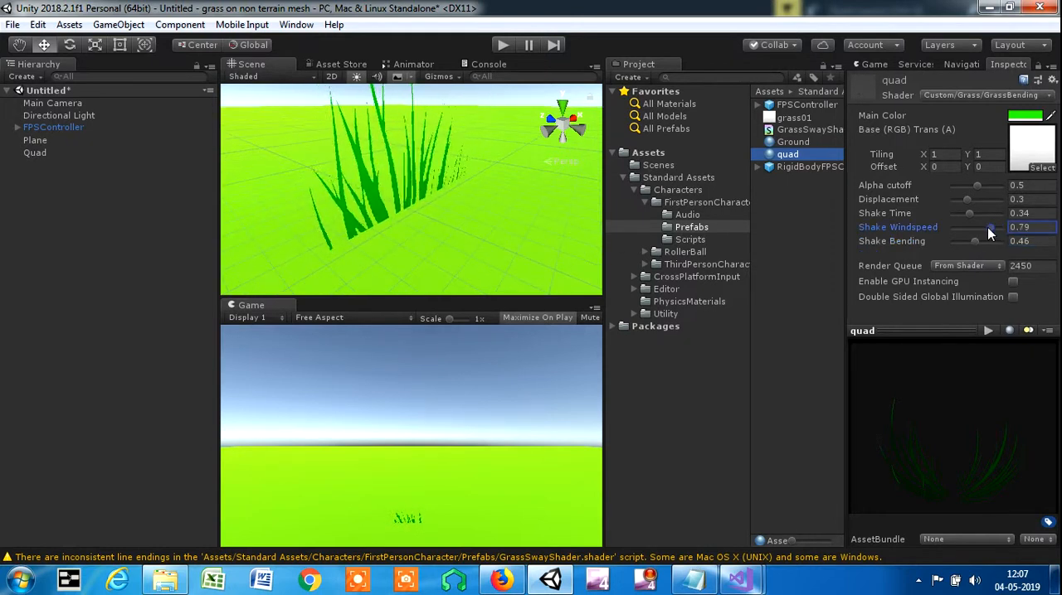
drag(996, 227, 982, 227)
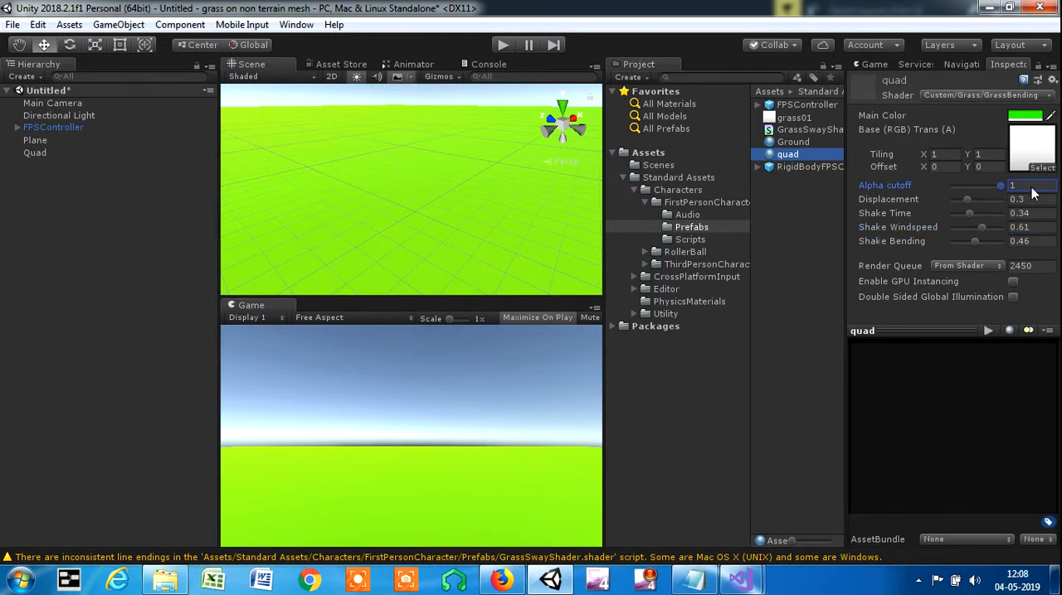
Step: Drag Alpha cutoff to 0, Displacement to 0.38 and tick Double Sided Global Illumination on the grass material
drag(1002, 186, 952, 185)
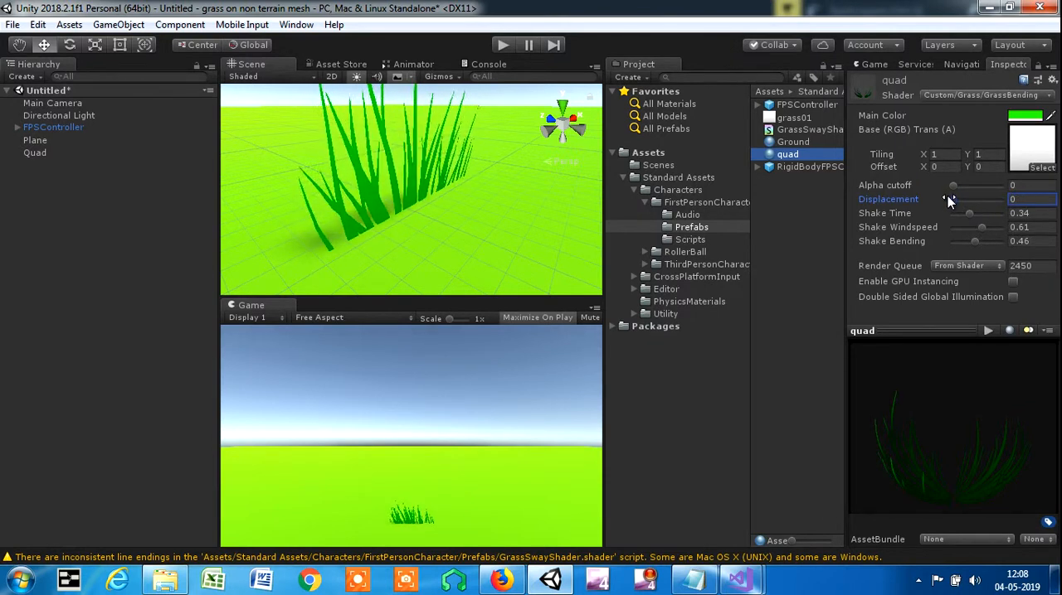
drag(954, 199, 970, 200)
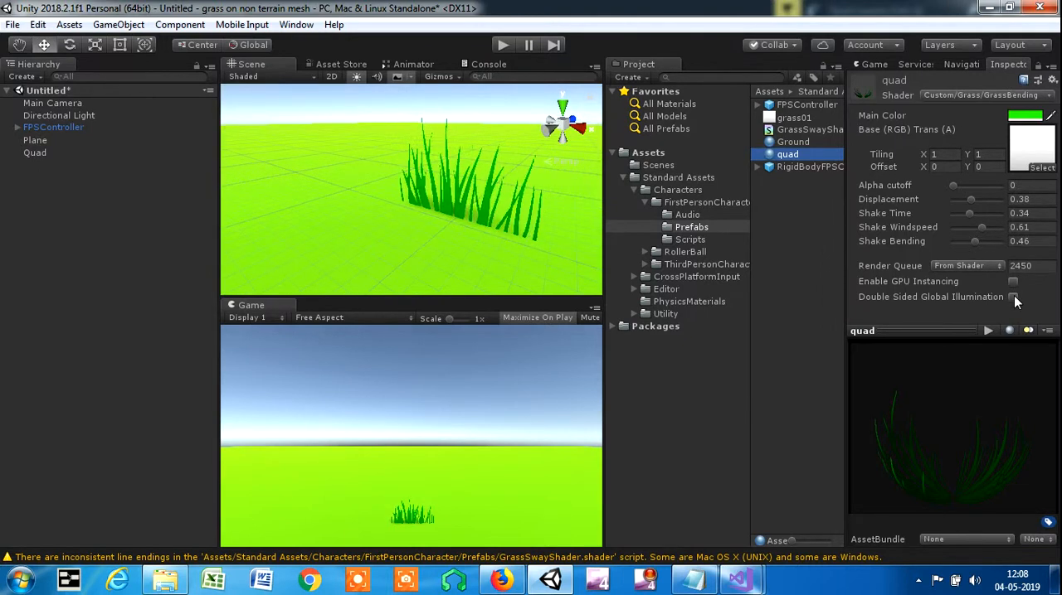
click(1012, 295)
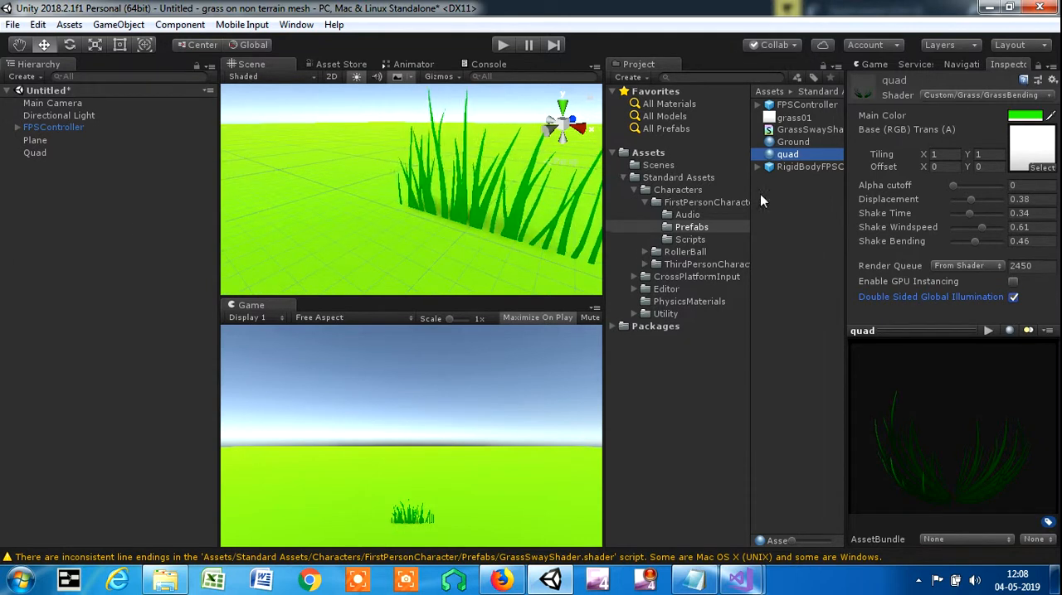
click(35, 153)
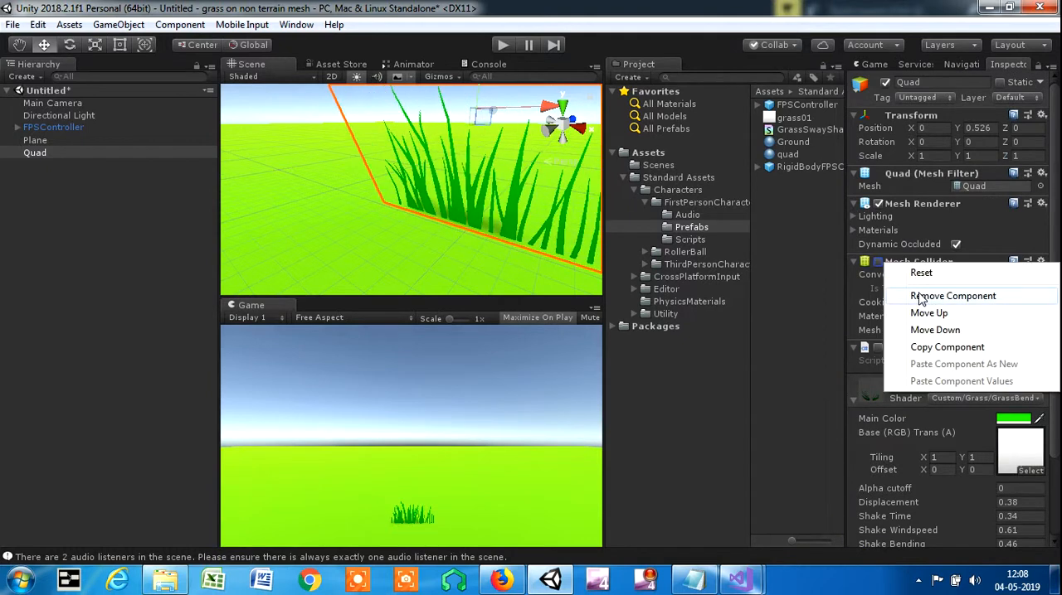
Step: Remove the Mesh Collider from Quad, then browse the Mobile Input and Window menus
click(952, 296)
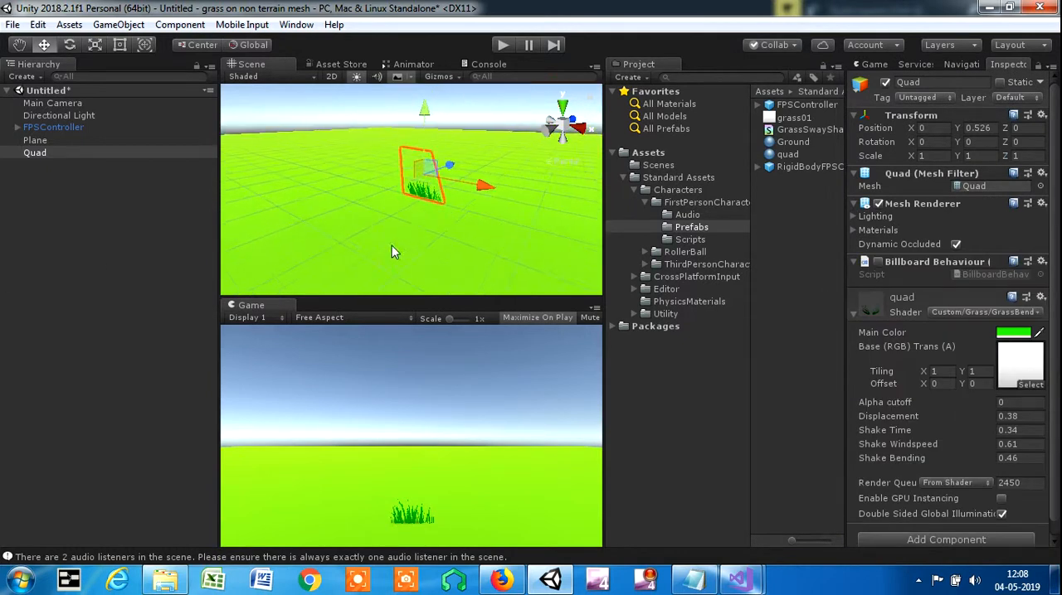
click(242, 23)
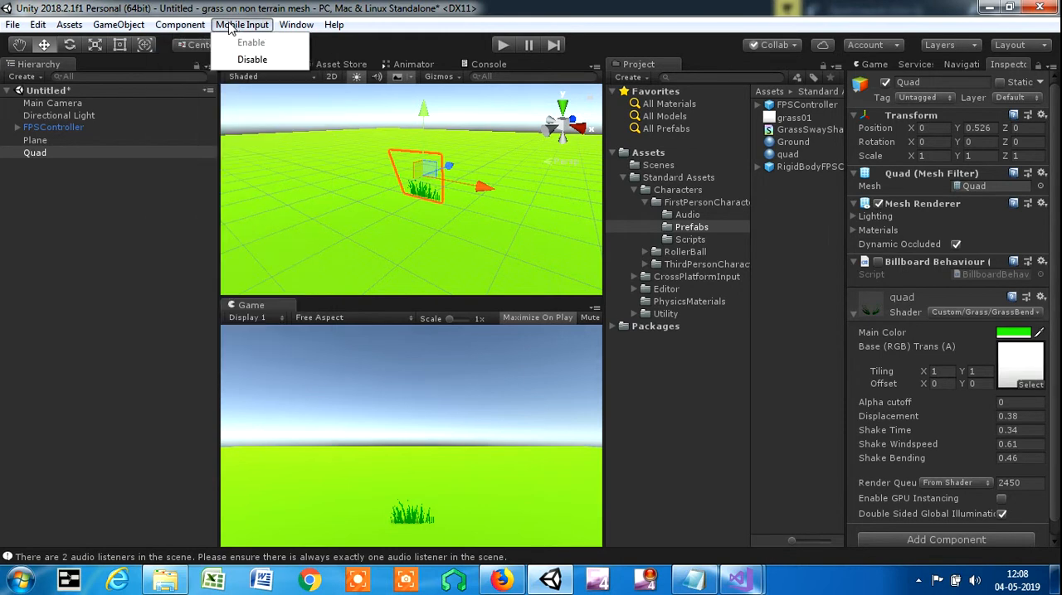
click(296, 23)
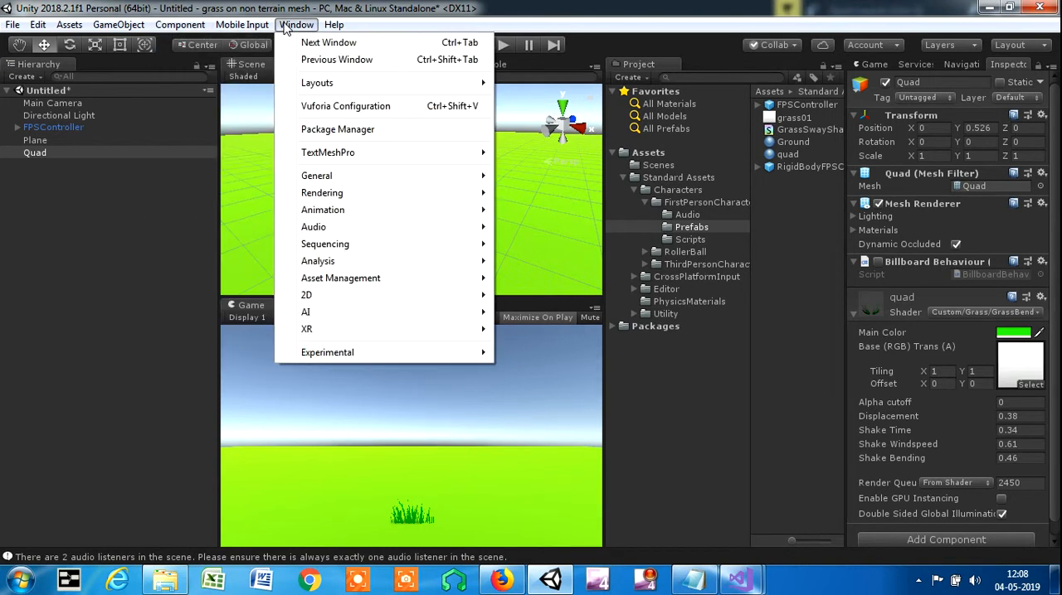
click(242, 23)
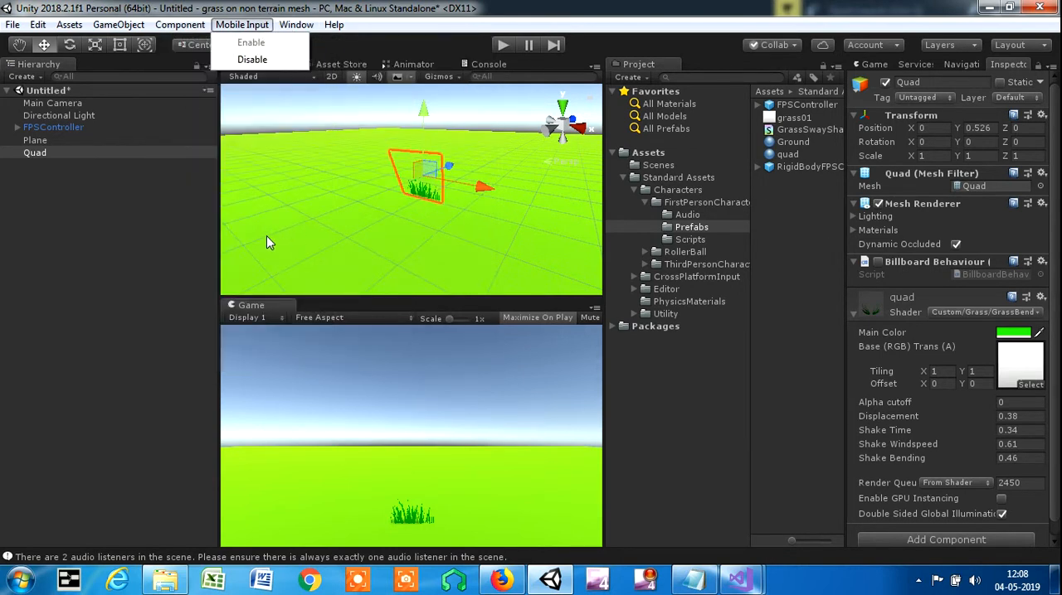